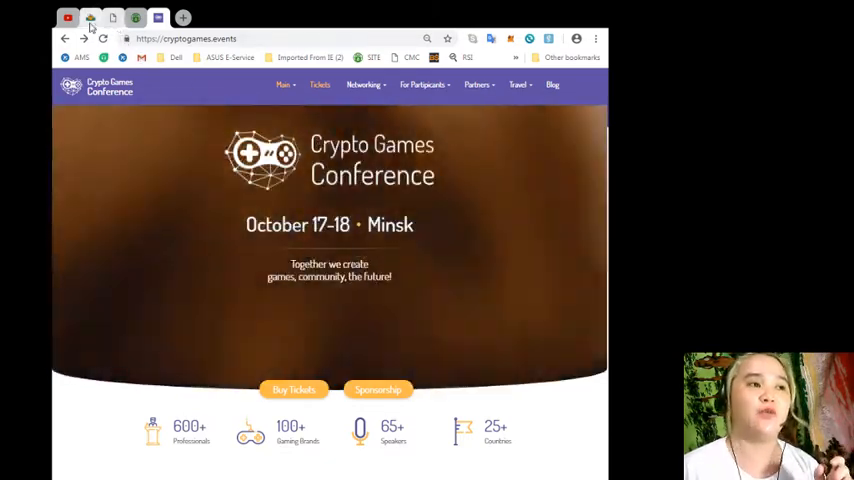
- Switch to the pcn.today tab showing the European Blockchain Partnership article
{"action": "left_click", "coordinate": [92, 18]}
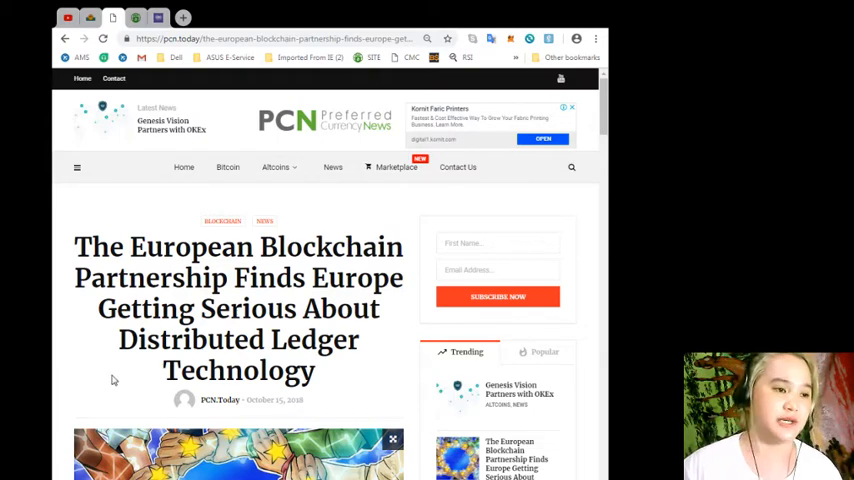
- Read down the article to the European Blockchain Partnership member-country map infographic
{"action": "scroll", "scroll_direction": "down", "scroll_amount": 3}
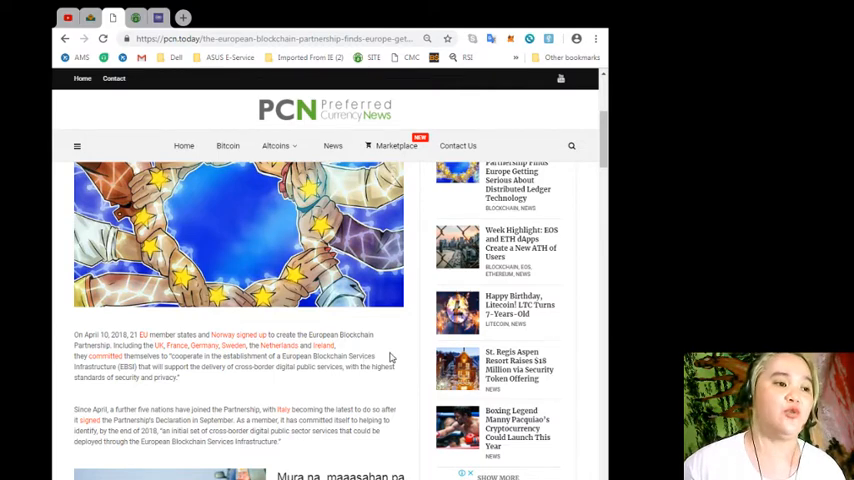
{"action": "scroll", "scroll_direction": "down", "scroll_amount": 3}
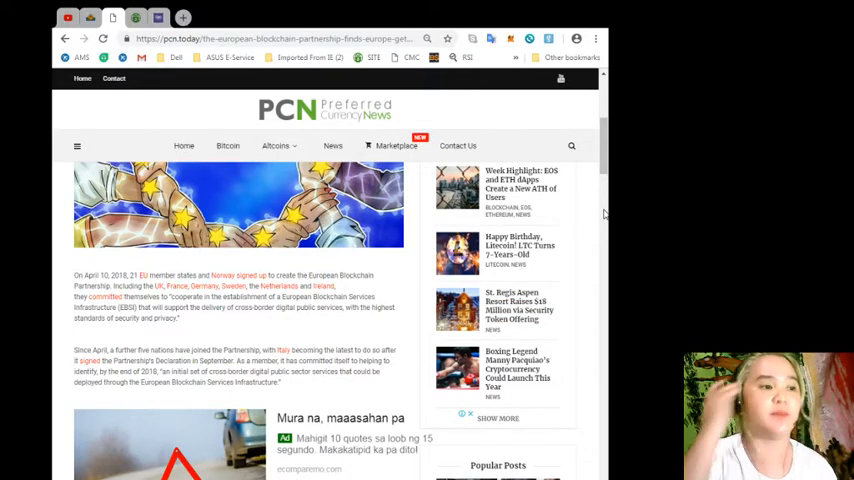
{"action": "mouse_move", "coordinate": [516, 320]}
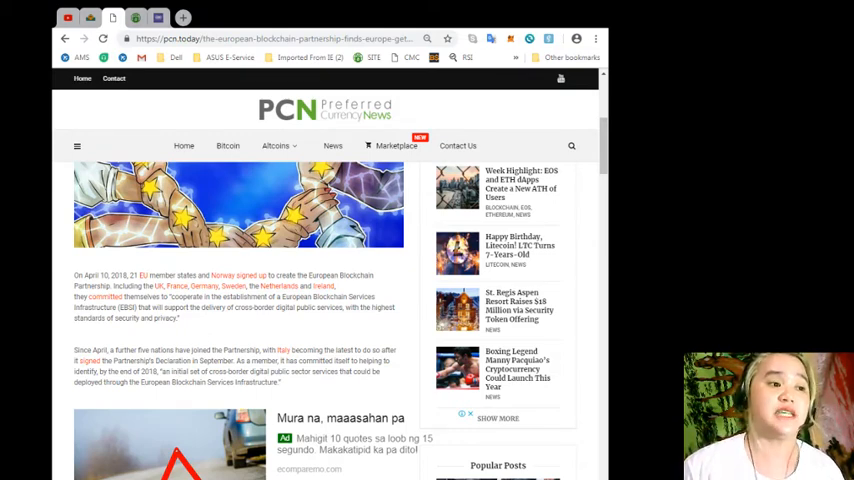
{"action": "scroll", "scroll_direction": "down", "scroll_amount": 3}
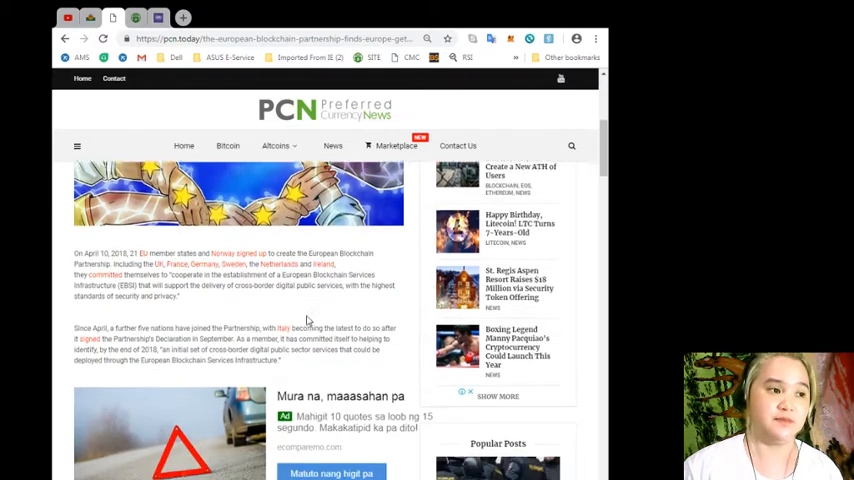
{"action": "scroll", "scroll_direction": "down", "scroll_amount": 3}
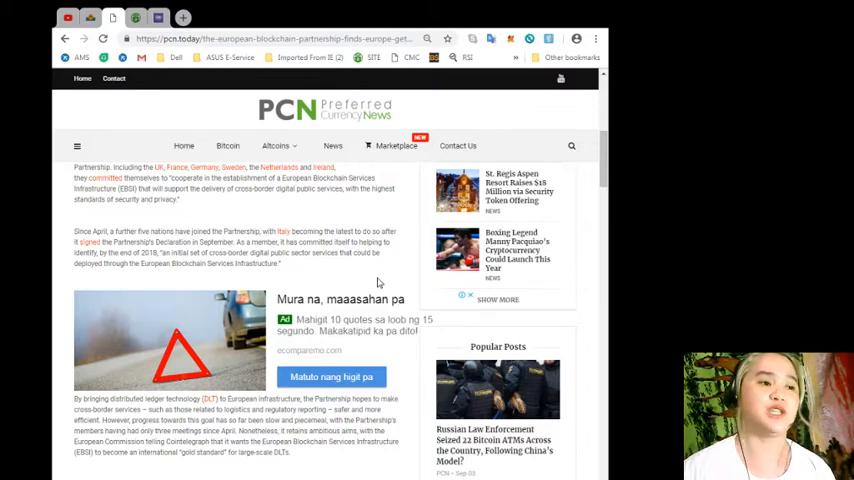
{"action": "mouse_move", "coordinate": [394, 264]}
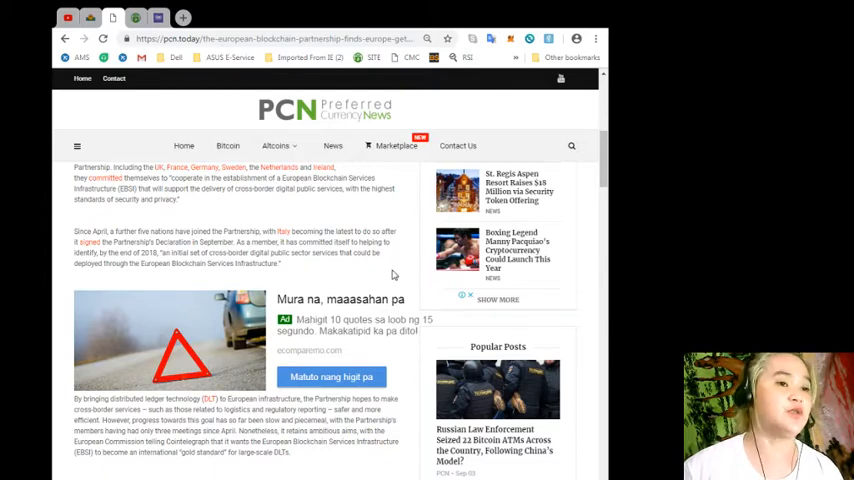
{"action": "mouse_move", "coordinate": [388, 276]}
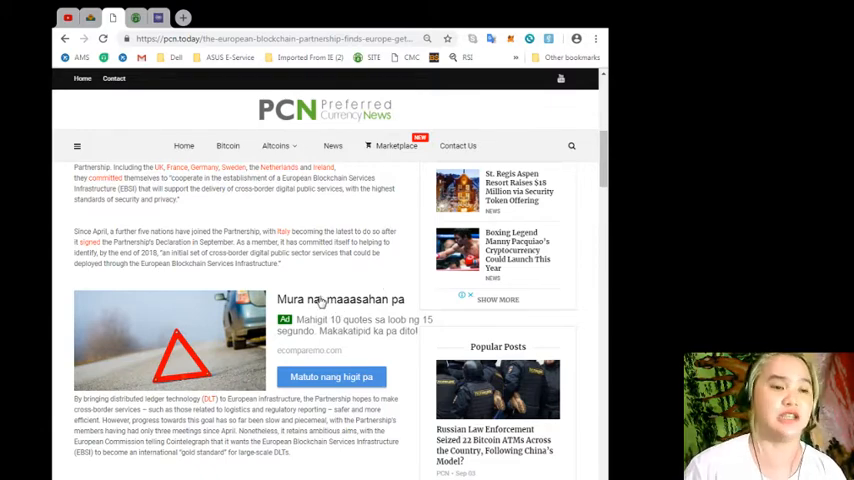
{"action": "scroll", "scroll_direction": "down", "scroll_amount": 3}
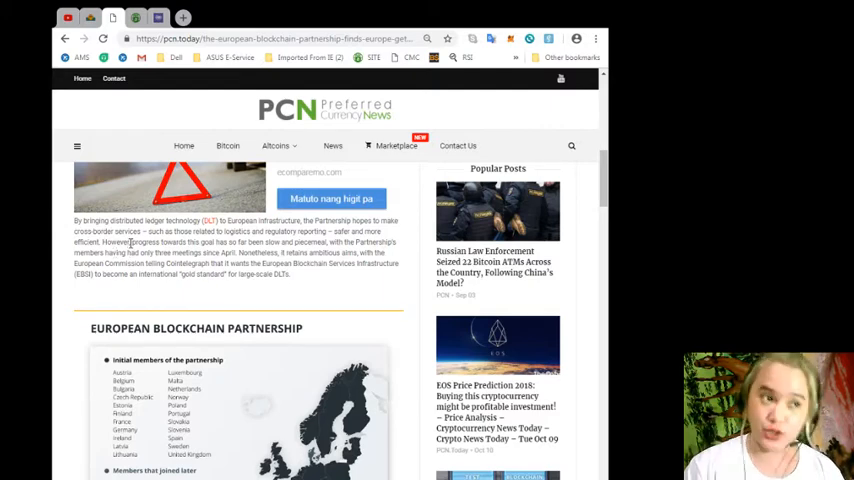
{"action": "mouse_move", "coordinate": [412, 274]}
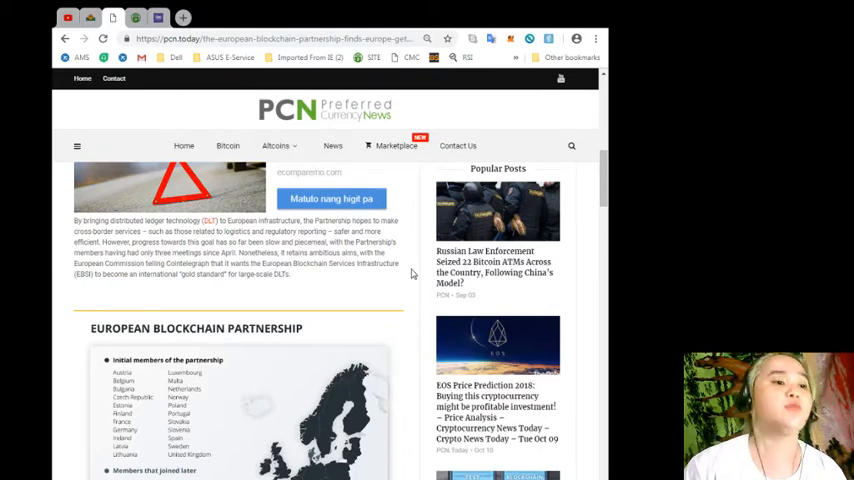
{"action": "mouse_move", "coordinate": [416, 268]}
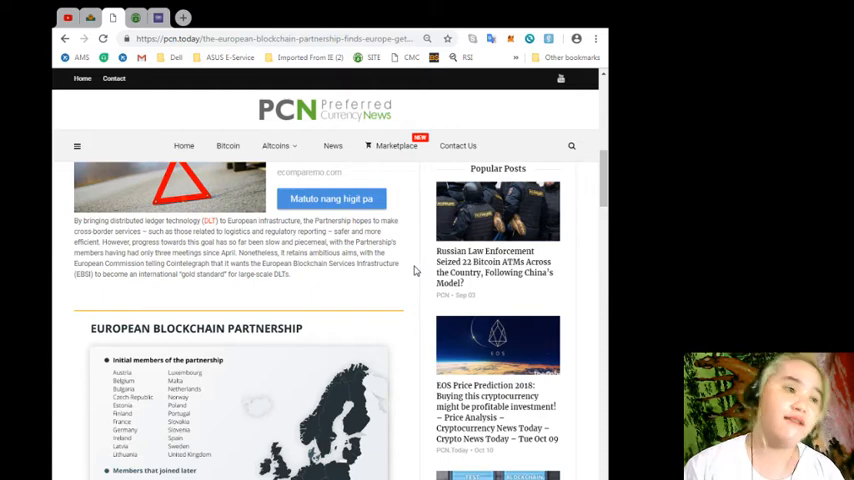
{"action": "mouse_move", "coordinate": [414, 288]}
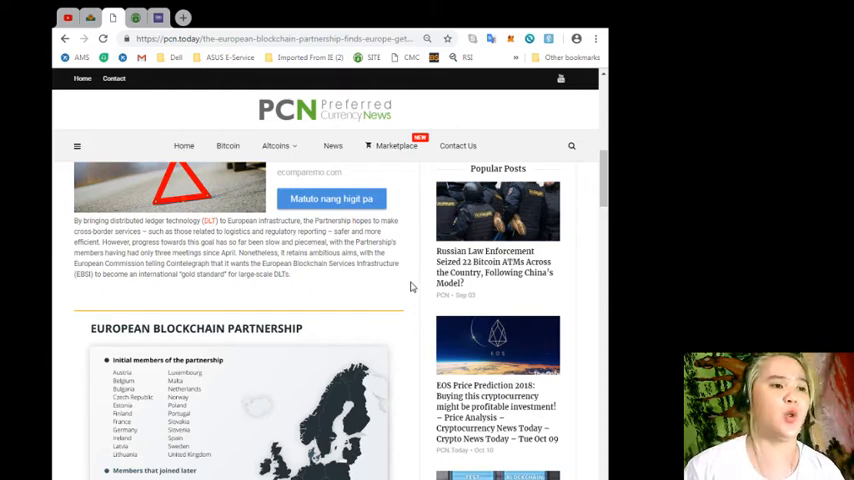
{"action": "mouse_move", "coordinate": [356, 308]}
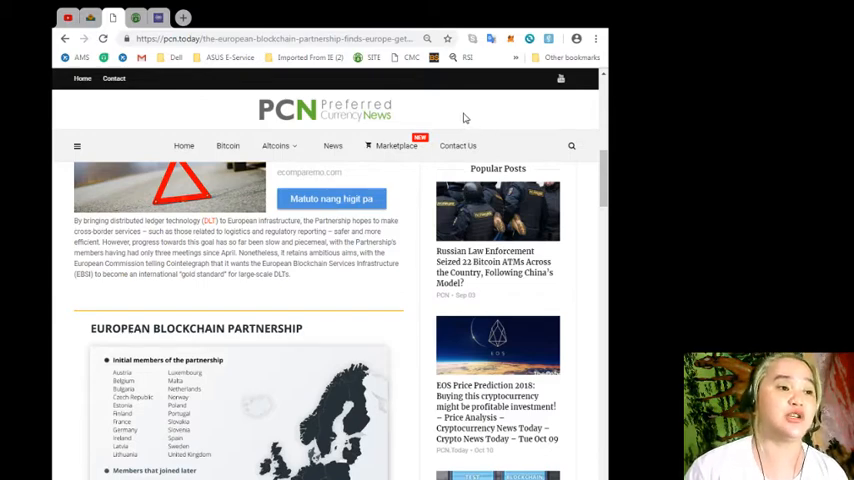
{"action": "mouse_move", "coordinate": [280, 320]}
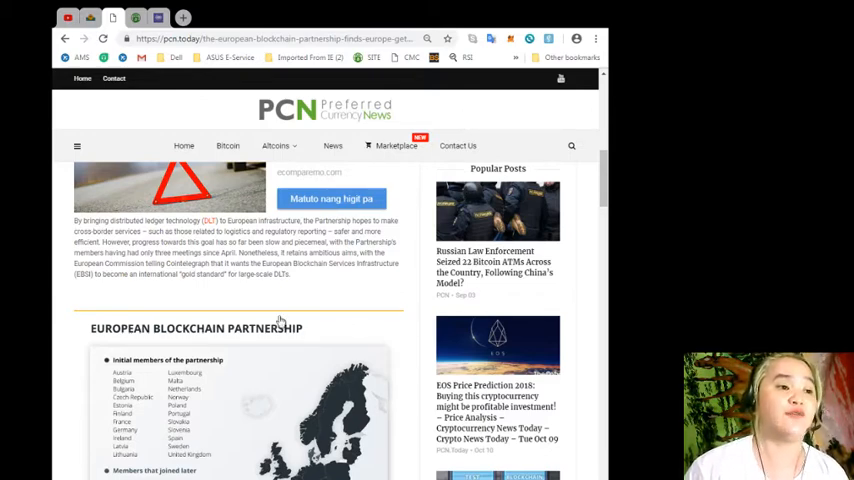
{"action": "scroll", "scroll_direction": "down", "scroll_amount": 3}
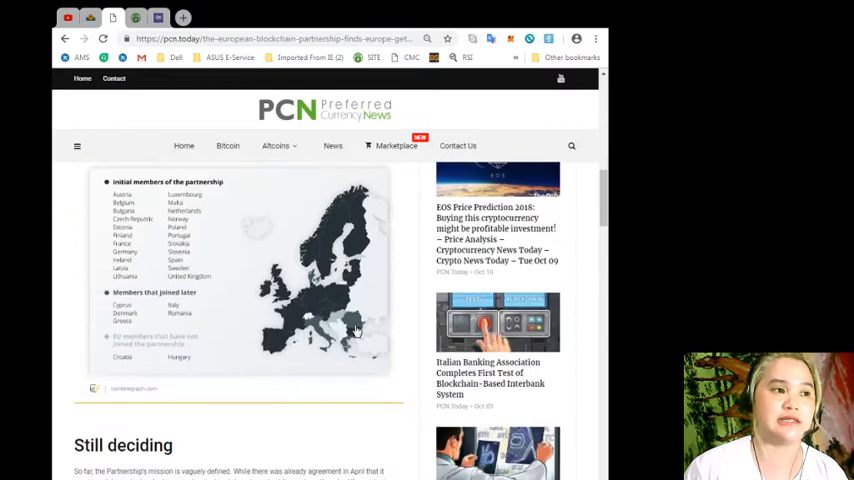
{"action": "scroll", "scroll_direction": "up", "scroll_amount": 3}
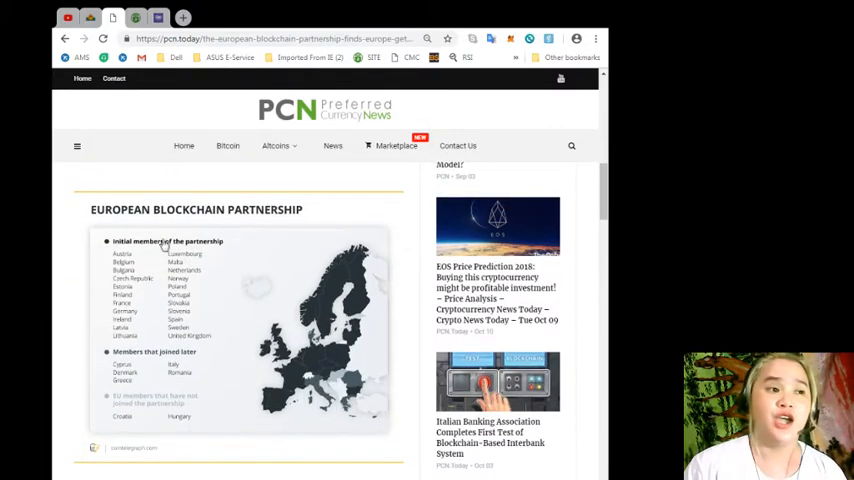
{"action": "scroll", "scroll_direction": "down", "scroll_amount": 3}
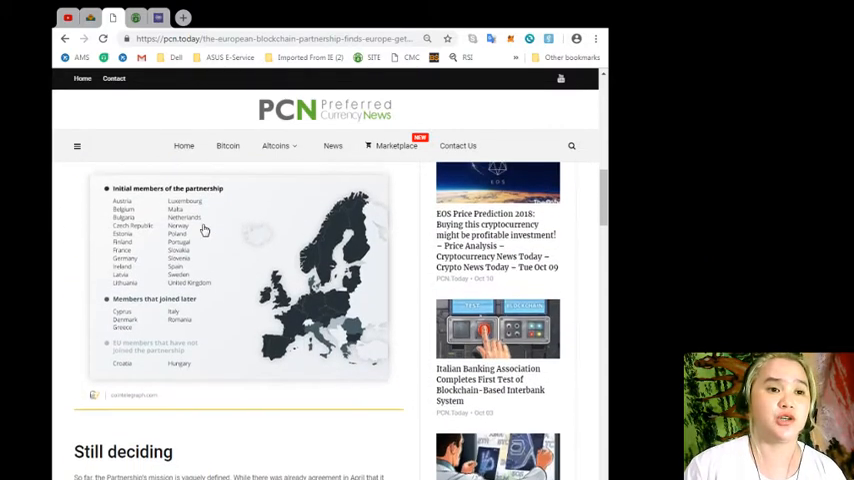
{"action": "scroll", "scroll_direction": "down", "scroll_amount": 3}
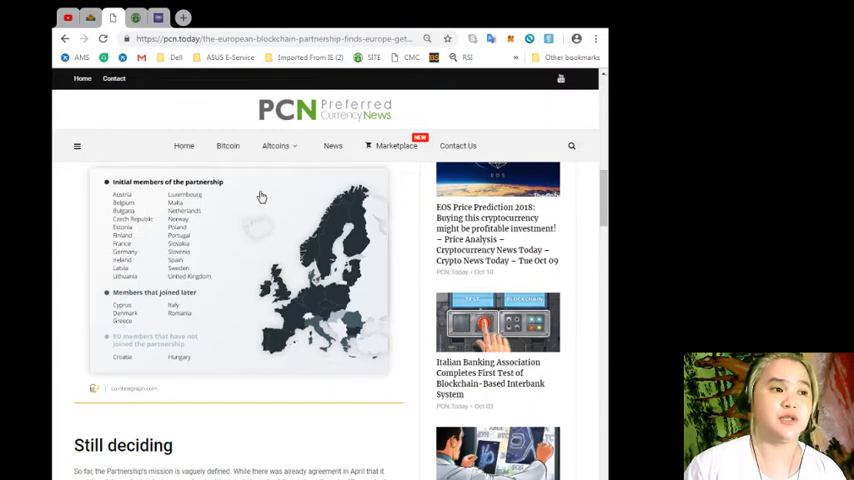
{"action": "mouse_move", "coordinate": [144, 196]}
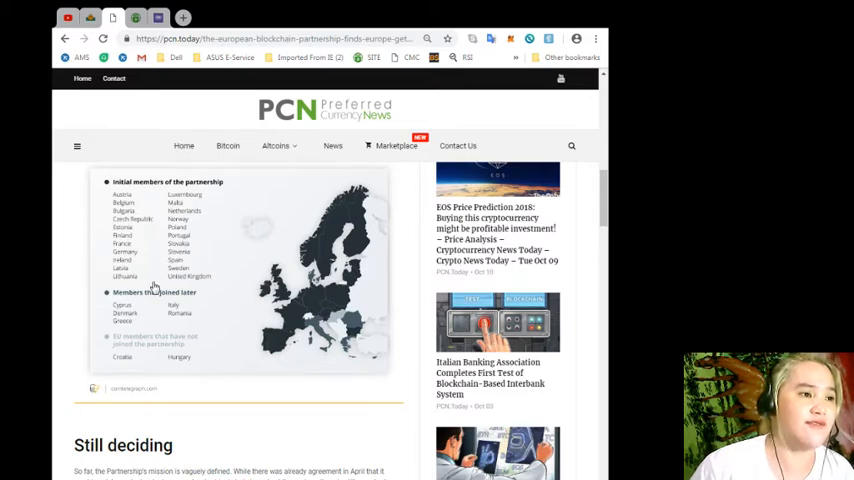
{"action": "mouse_move", "coordinate": [144, 256]}
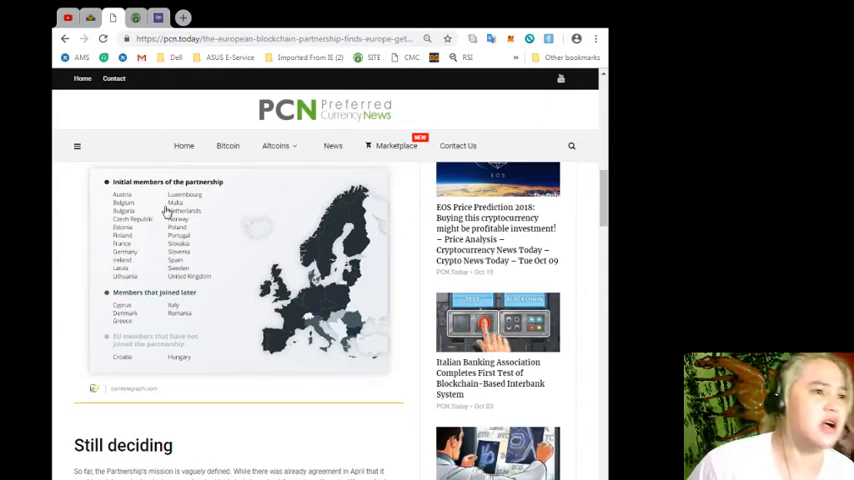
{"action": "mouse_move", "coordinate": [220, 212]}
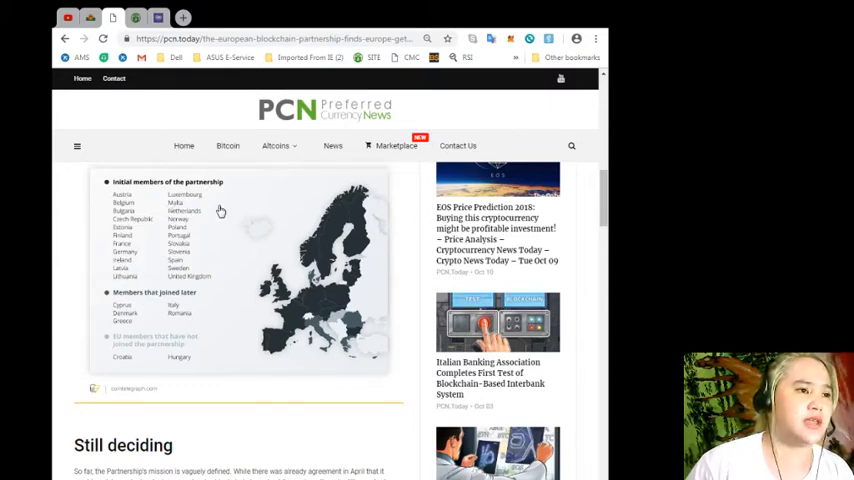
{"action": "mouse_move", "coordinate": [230, 212]}
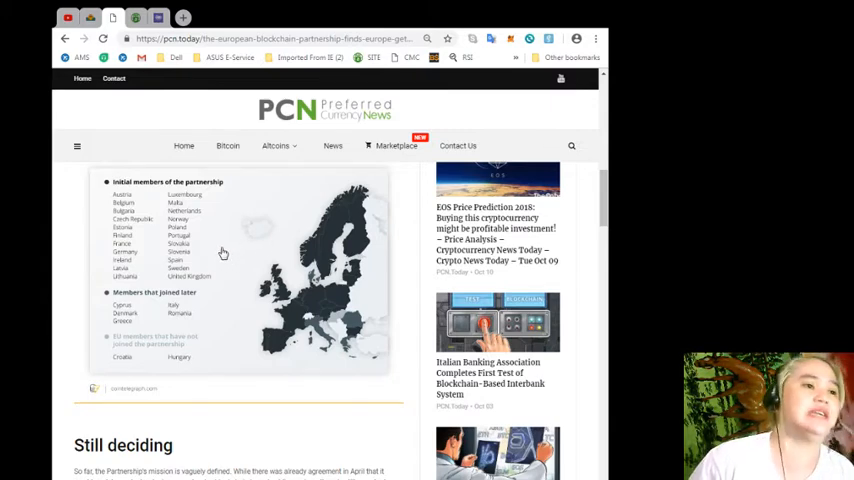
{"action": "scroll", "scroll_direction": "down", "scroll_amount": 3}
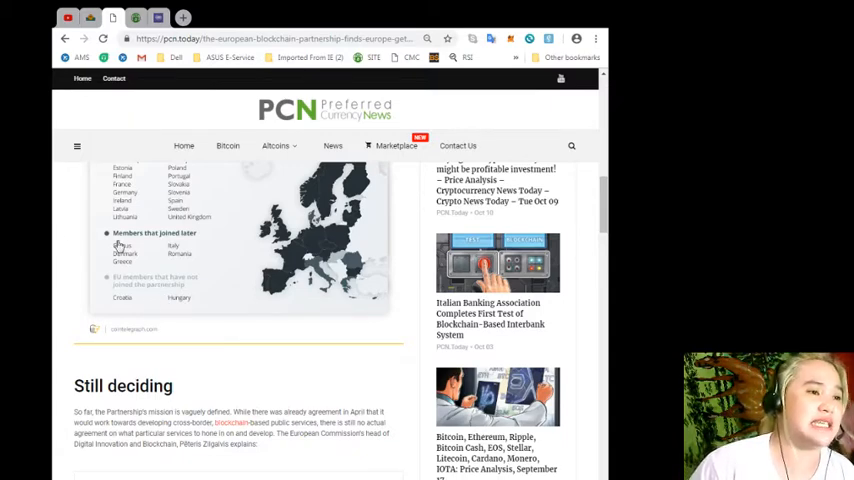
{"action": "mouse_move", "coordinate": [164, 372]}
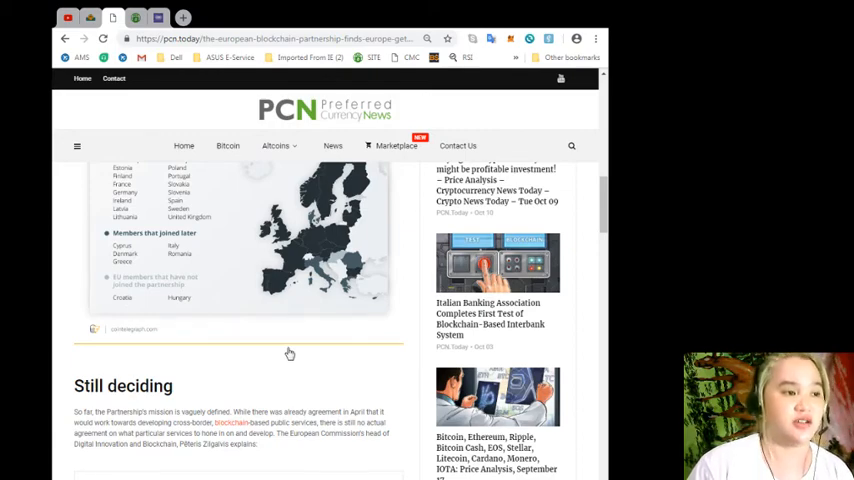
- Read past the 'Still deciding' quotes to the 'A global reference for blockchain' heading
{"action": "scroll", "scroll_direction": "down", "scroll_amount": 3}
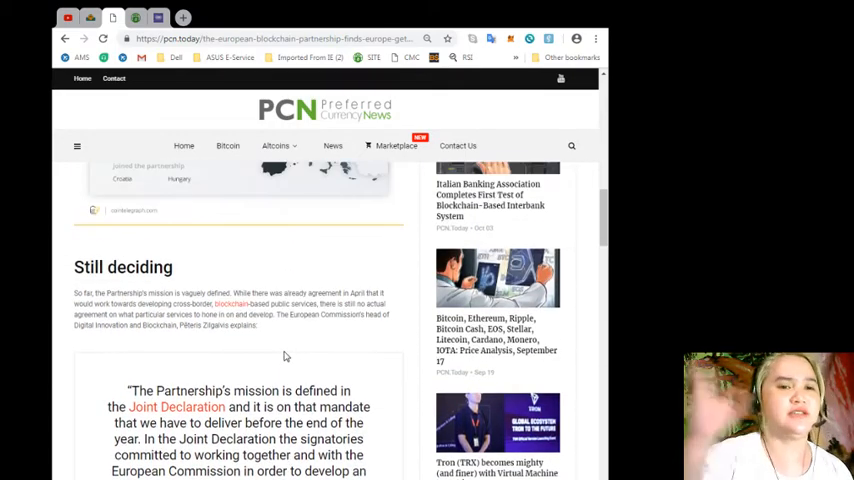
{"action": "scroll", "scroll_direction": "down", "scroll_amount": 3}
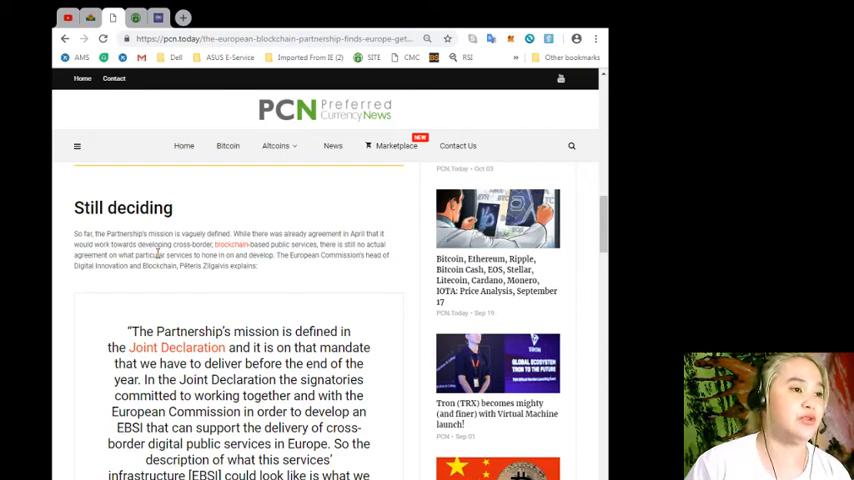
{"action": "mouse_move", "coordinate": [256, 304]}
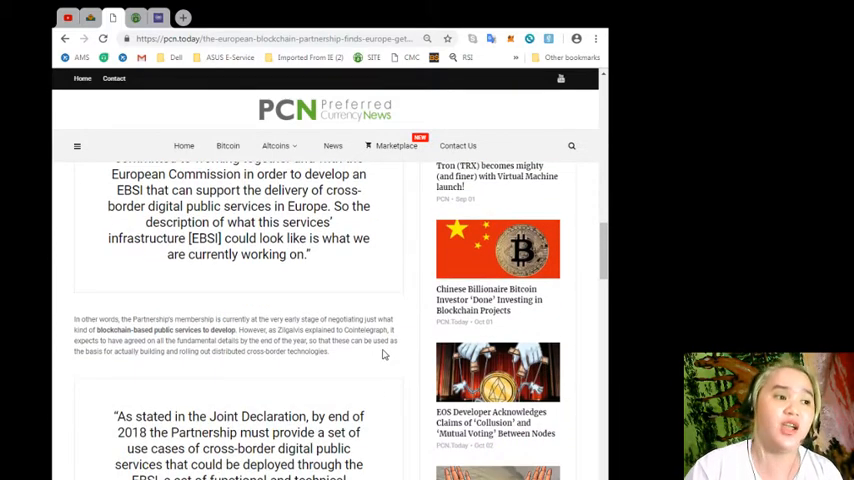
{"action": "scroll", "scroll_direction": "down", "scroll_amount": 3}
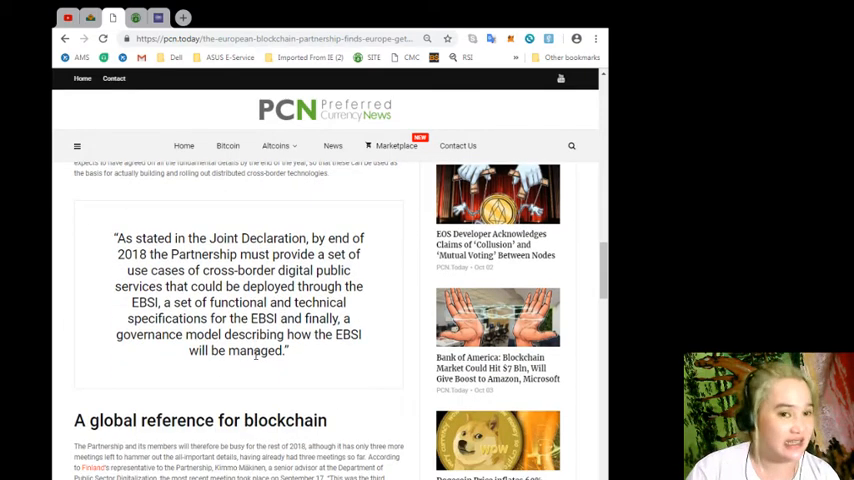
{"action": "mouse_move", "coordinate": [404, 268]}
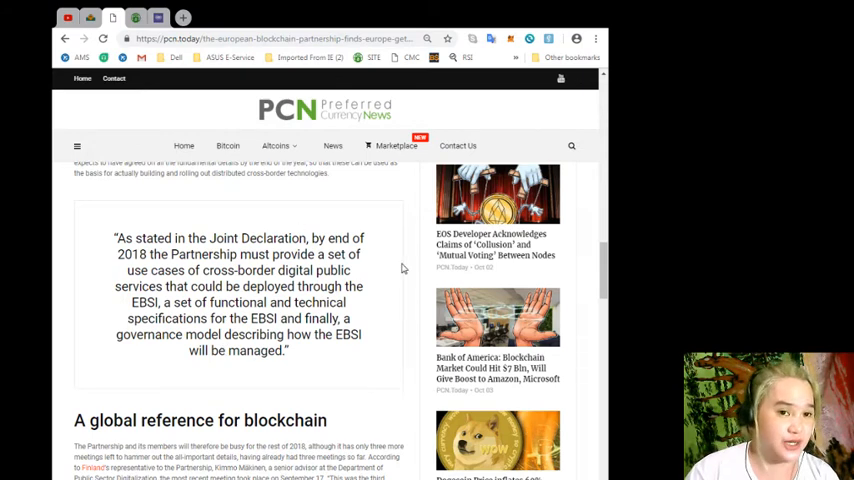
{"action": "mouse_move", "coordinate": [392, 312]}
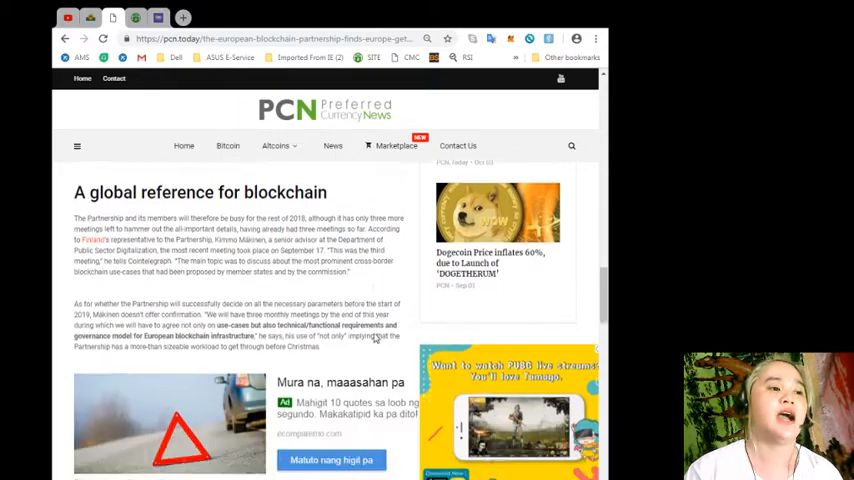
{"action": "scroll", "scroll_direction": "down", "scroll_amount": 3}
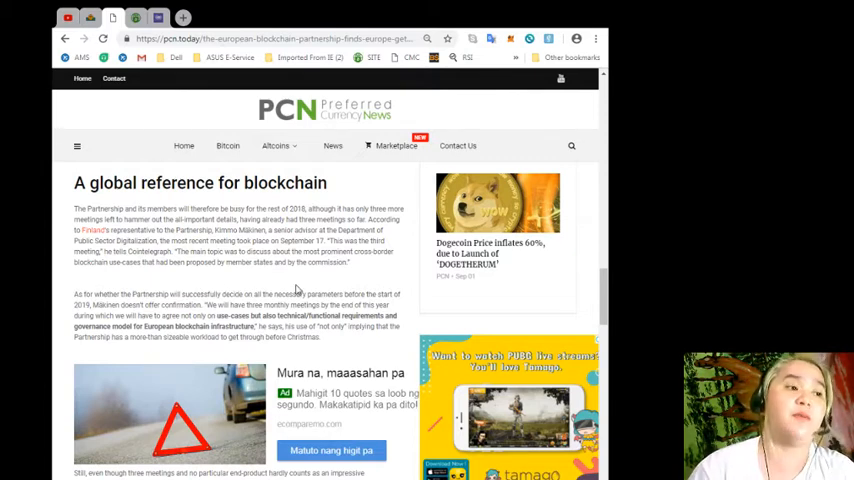
{"action": "mouse_move", "coordinate": [300, 308]}
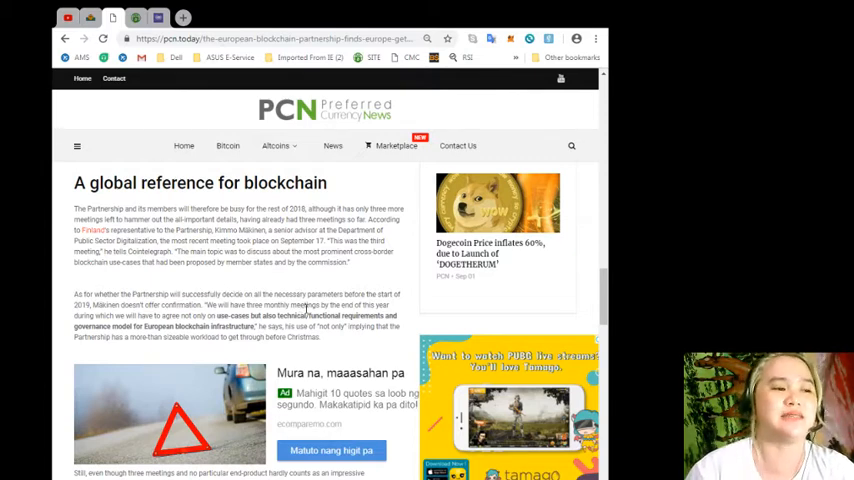
{"action": "mouse_move", "coordinate": [314, 286]}
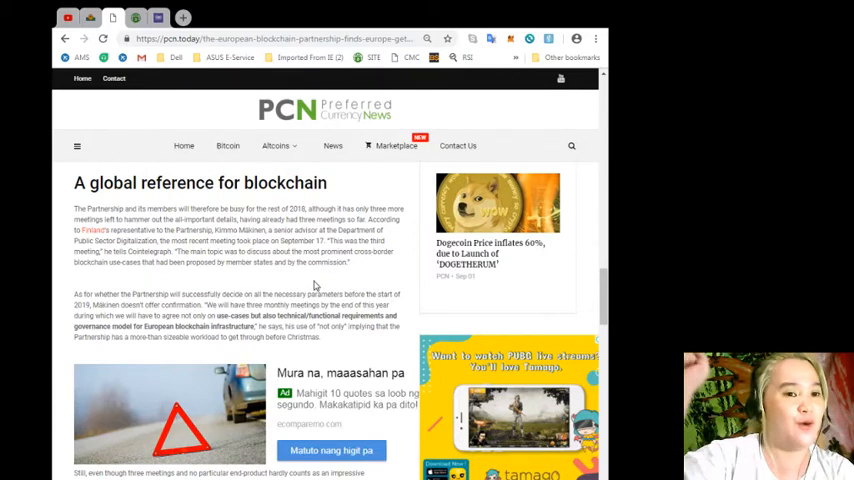
- Read past the advertisement to the quote beginning 'At these meetings we found that the Partners…'
{"action": "scroll", "scroll_direction": "down", "scroll_amount": 3}
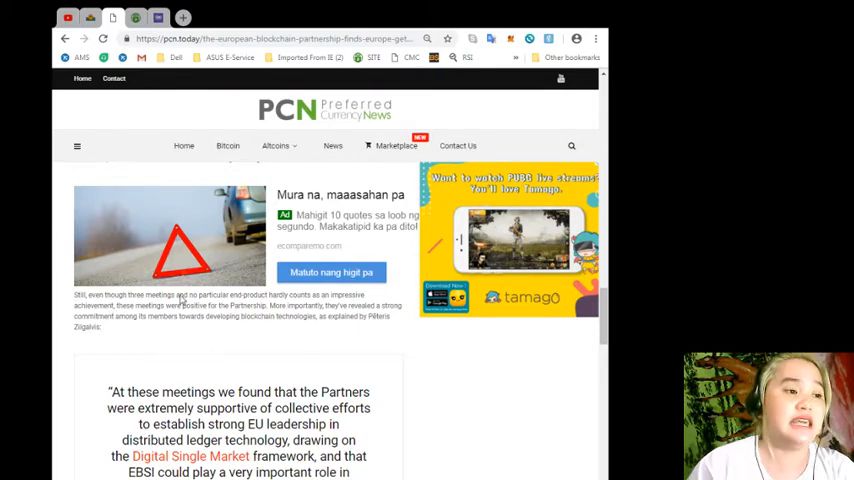
{"action": "mouse_move", "coordinate": [220, 316]}
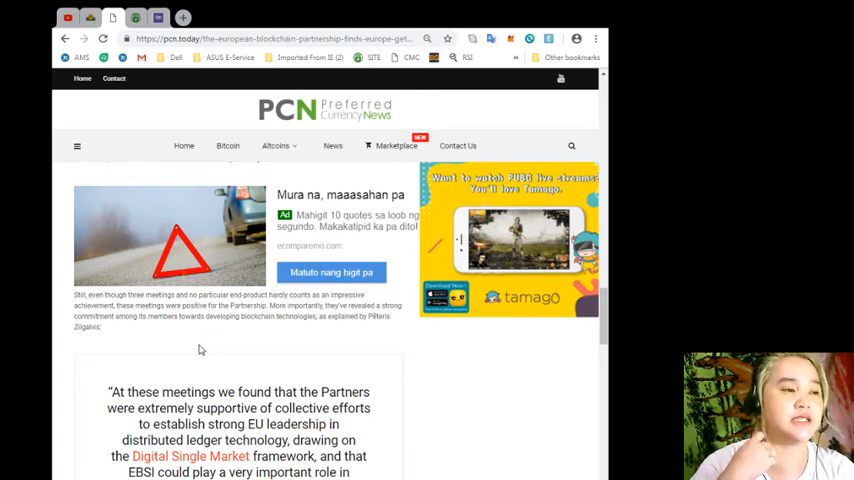
{"action": "scroll", "scroll_direction": "down", "scroll_amount": 3}
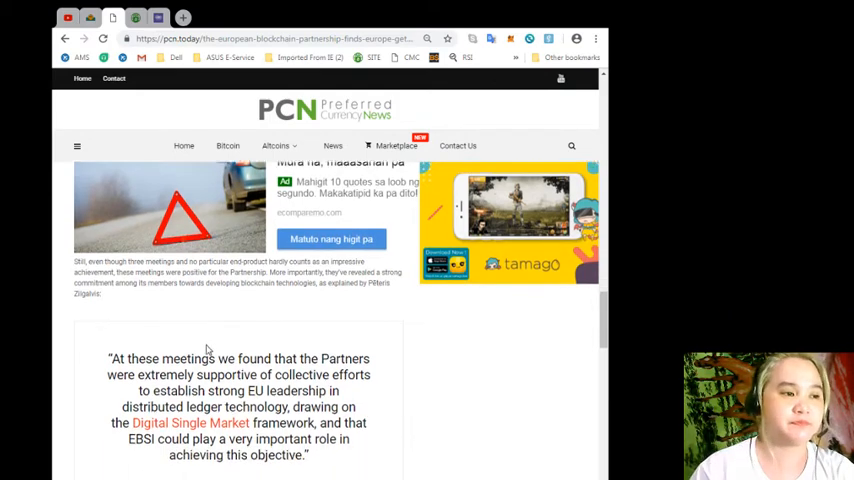
{"action": "scroll", "scroll_direction": "down", "scroll_amount": 3}
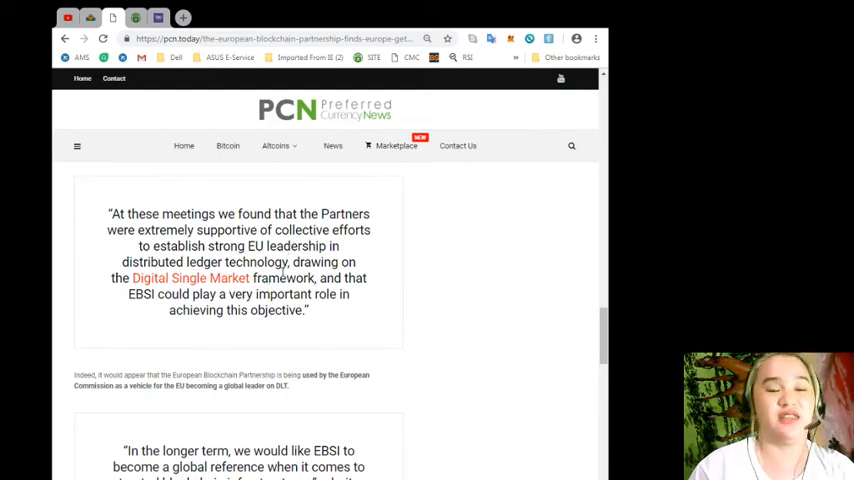
- Read through the full Zilgalvis quote on EBSI as a global reference, down to data protection compliance
{"action": "scroll", "scroll_direction": "down", "scroll_amount": 3}
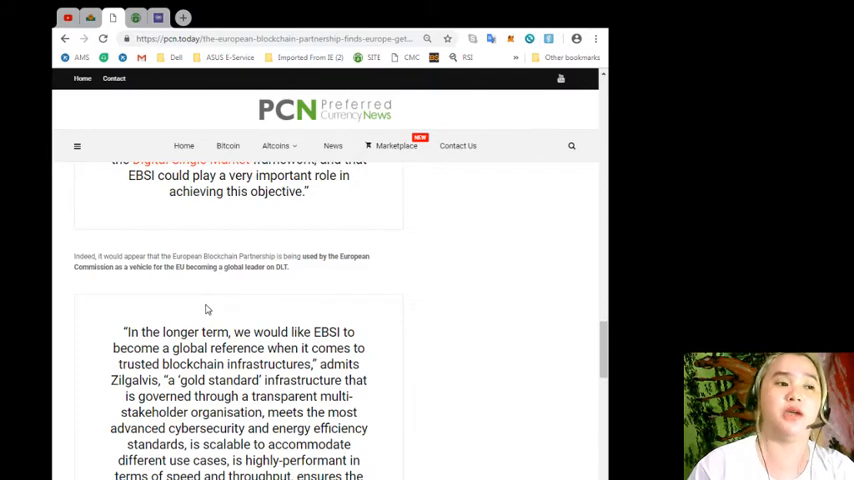
{"action": "scroll", "scroll_direction": "down", "scroll_amount": 3}
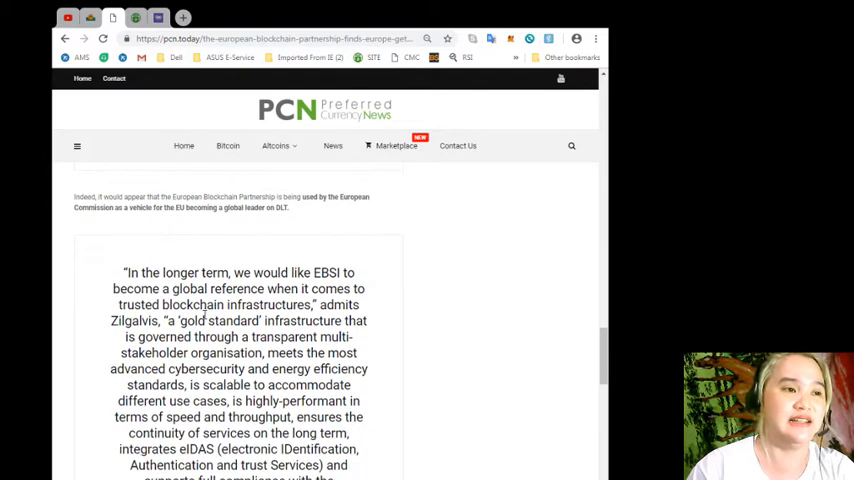
{"action": "scroll", "scroll_direction": "down", "scroll_amount": 3}
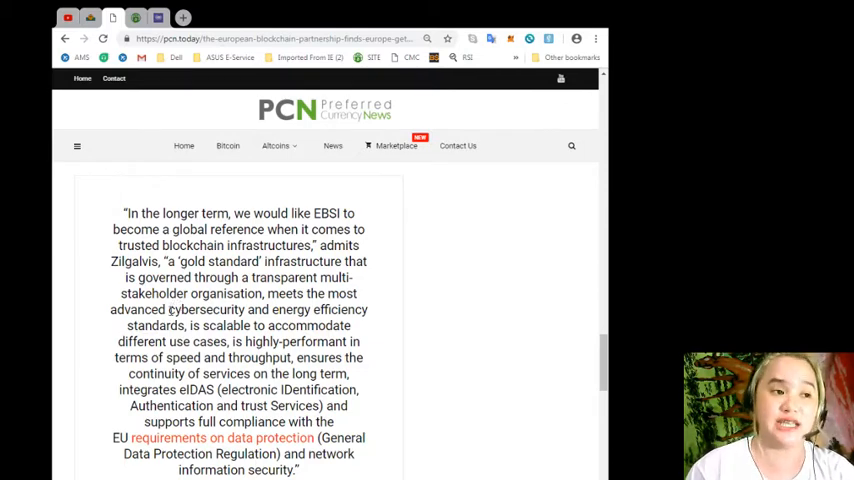
{"action": "scroll", "scroll_direction": "down", "scroll_amount": 3}
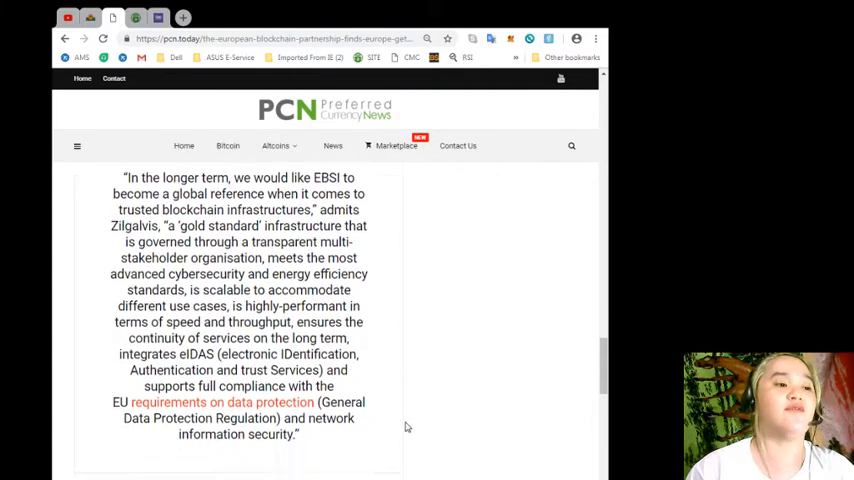
{"action": "scroll", "scroll_direction": "down", "scroll_amount": 3}
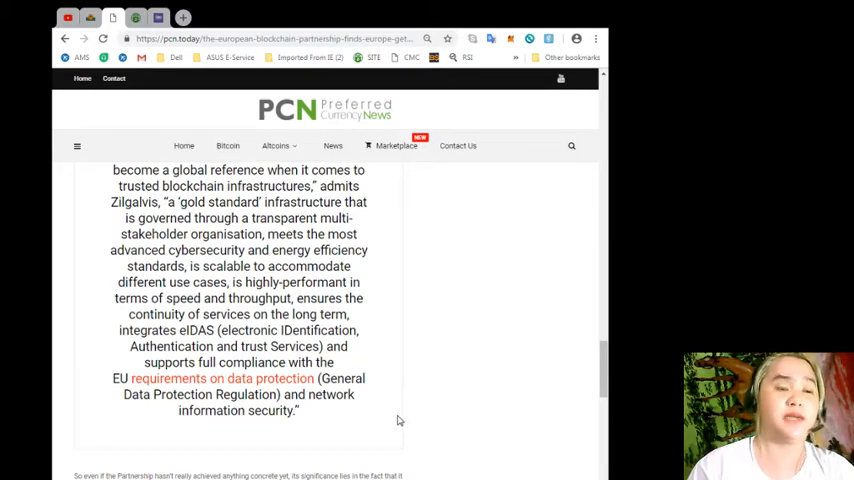
{"action": "mouse_move", "coordinate": [392, 420]}
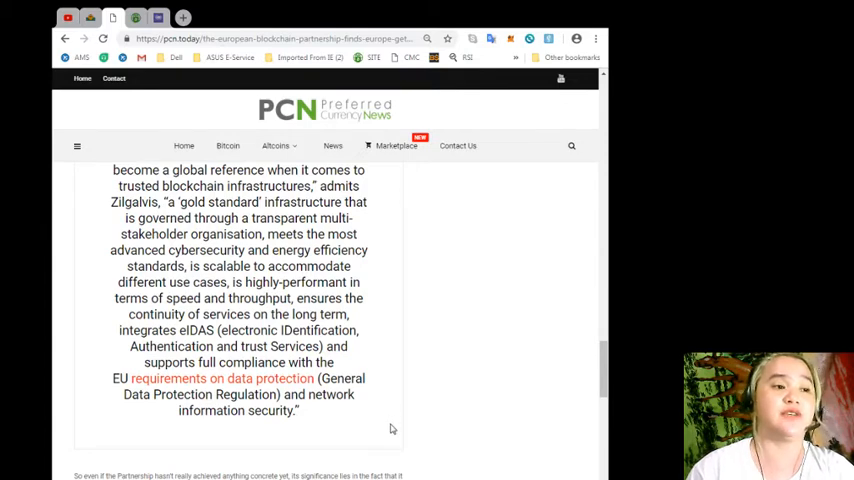
{"action": "mouse_move", "coordinate": [388, 432]}
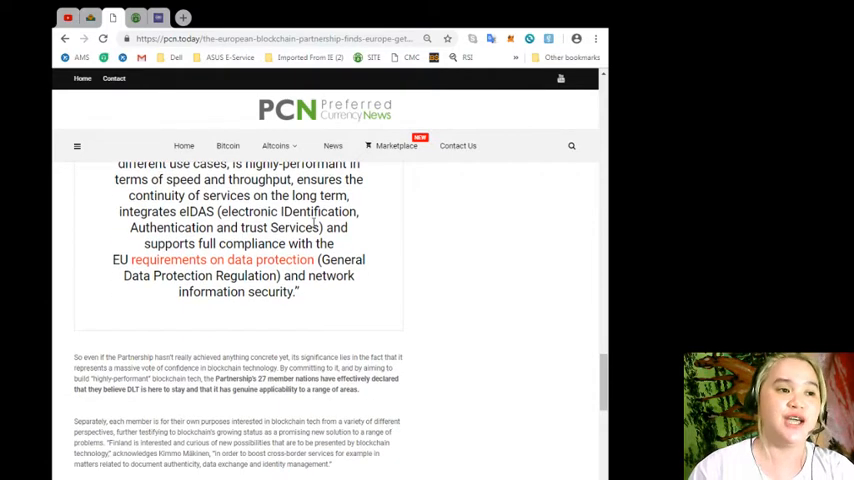
{"action": "mouse_move", "coordinate": [196, 288]}
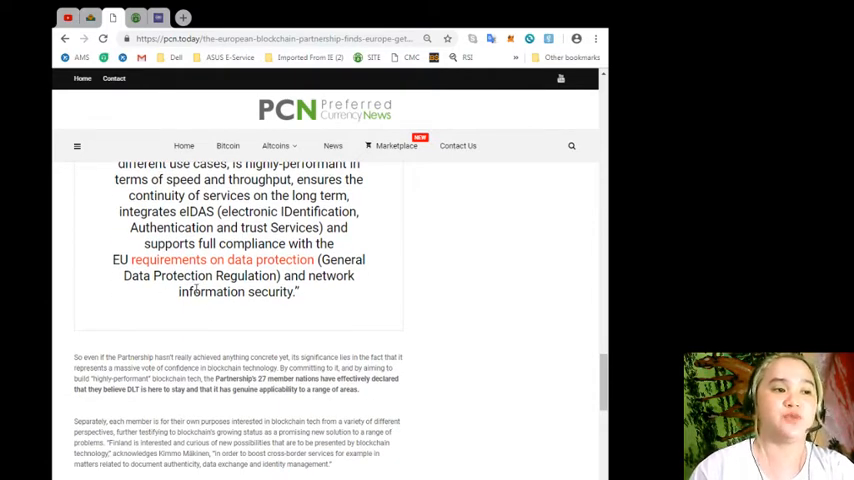
{"action": "mouse_move", "coordinate": [288, 348]}
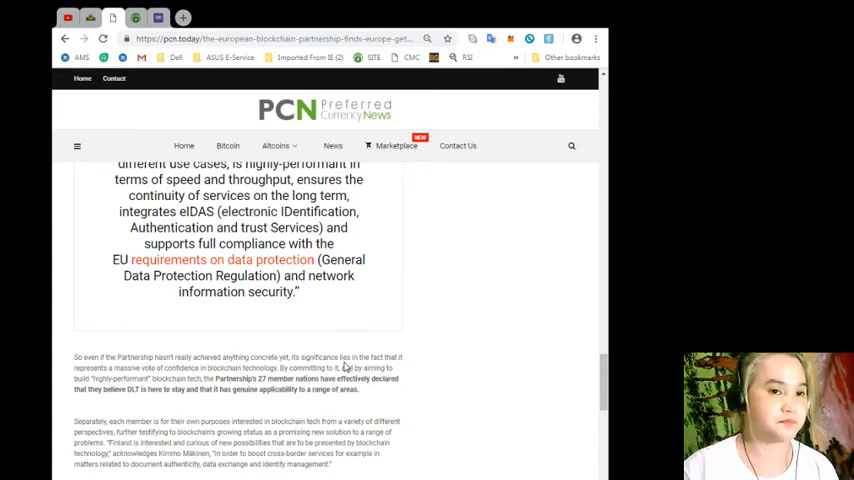
- Reach the article's closing paragraphs, tags and Previous/Next Article links
{"action": "scroll", "scroll_direction": "down", "scroll_amount": 3}
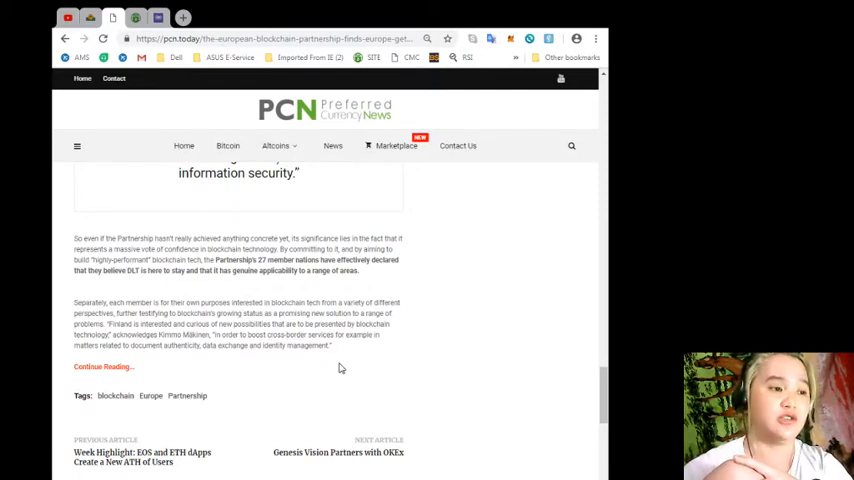
{"action": "mouse_move", "coordinate": [504, 414]}
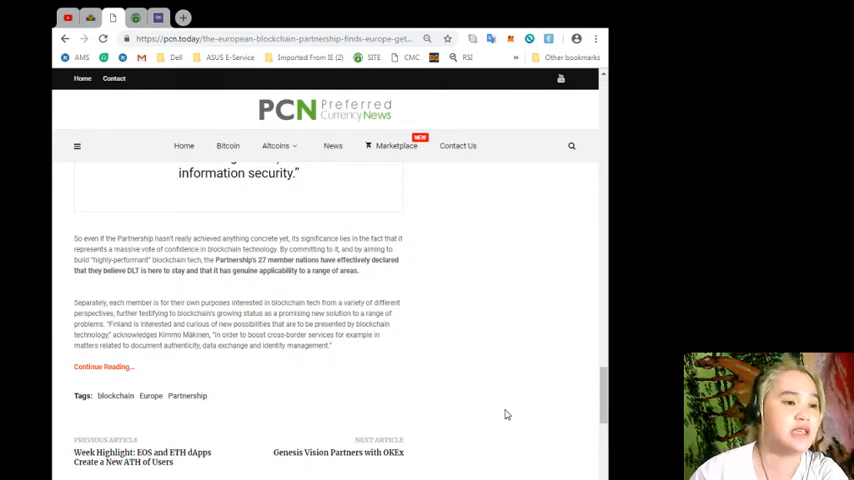
{"action": "mouse_move", "coordinate": [242, 368]}
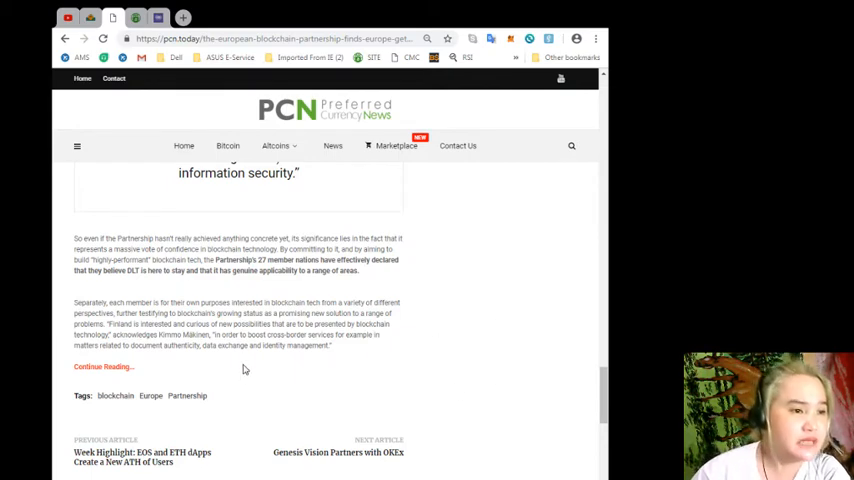
{"action": "mouse_move", "coordinate": [258, 364]}
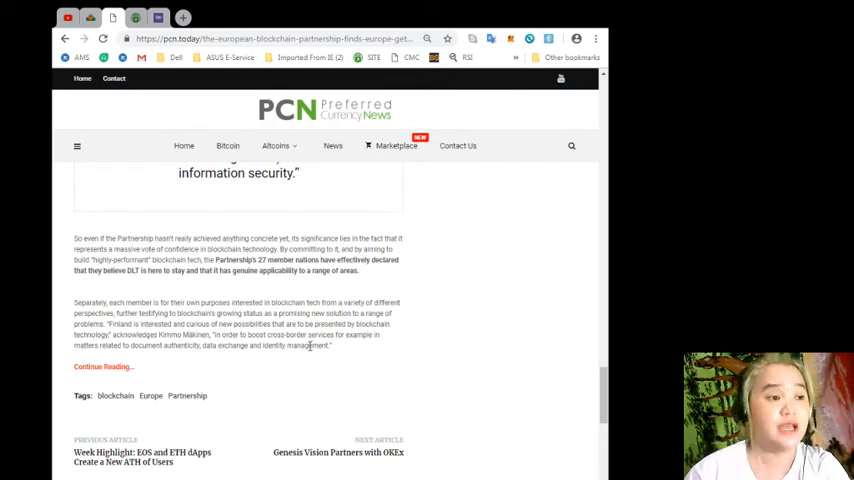
{"action": "mouse_move", "coordinate": [408, 320]}
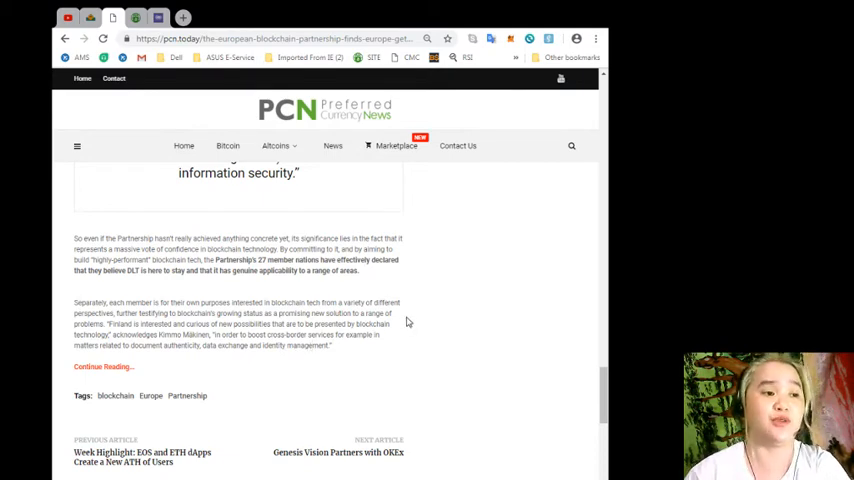
{"action": "mouse_move", "coordinate": [408, 314]}
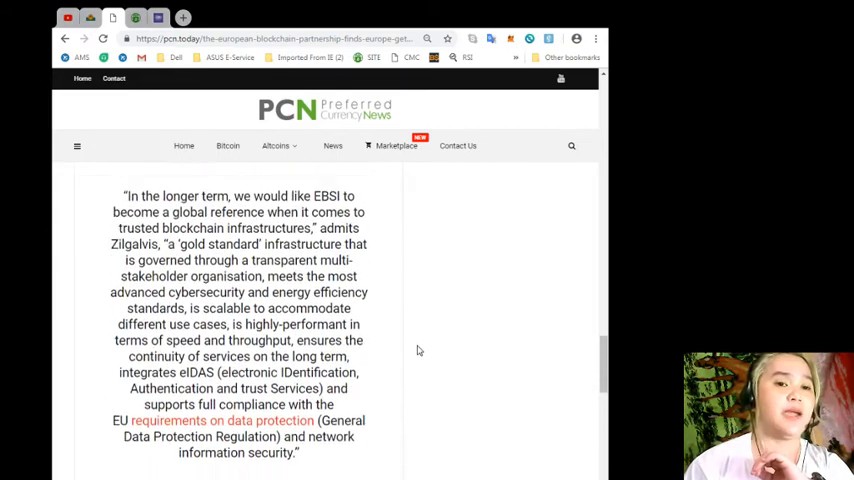
- Return to the article's header image and opening paragraph at the top of the page
{"action": "scroll", "scroll_direction": "down", "scroll_amount": 3}
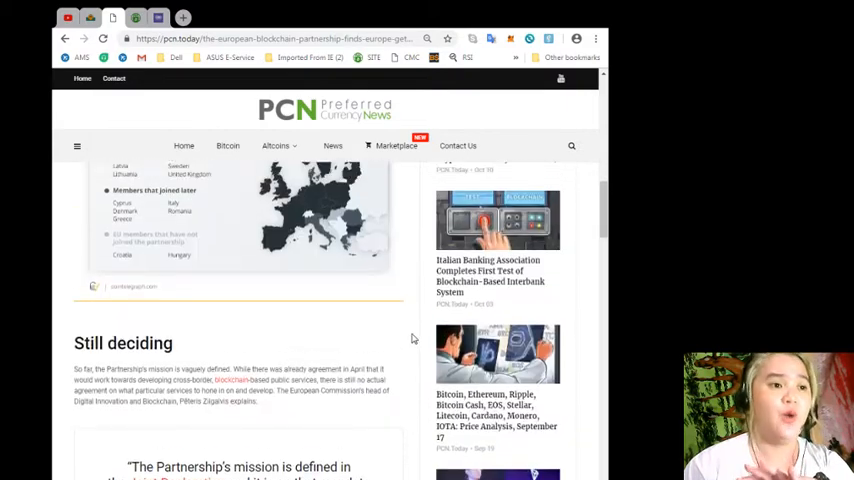
{"action": "scroll", "scroll_direction": "up", "scroll_amount": 3}
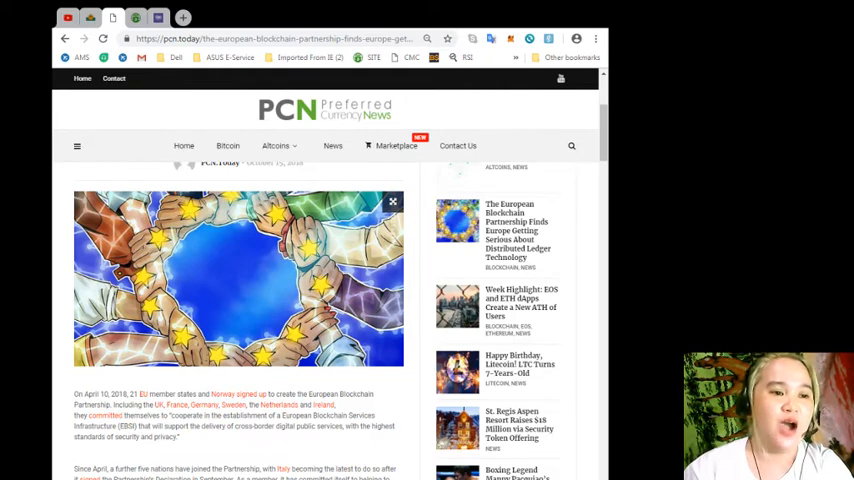
{"action": "scroll", "scroll_direction": "up", "scroll_amount": 3}
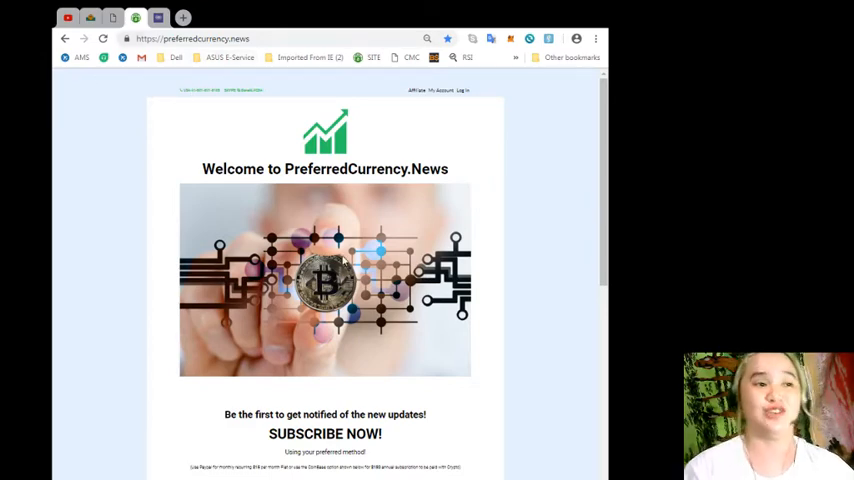
- Move past the SUBSCRIBE NOW! section to the 'What we do?' section of PreferredCurrency.News
{"action": "scroll", "scroll_direction": "down", "scroll_amount": 3}
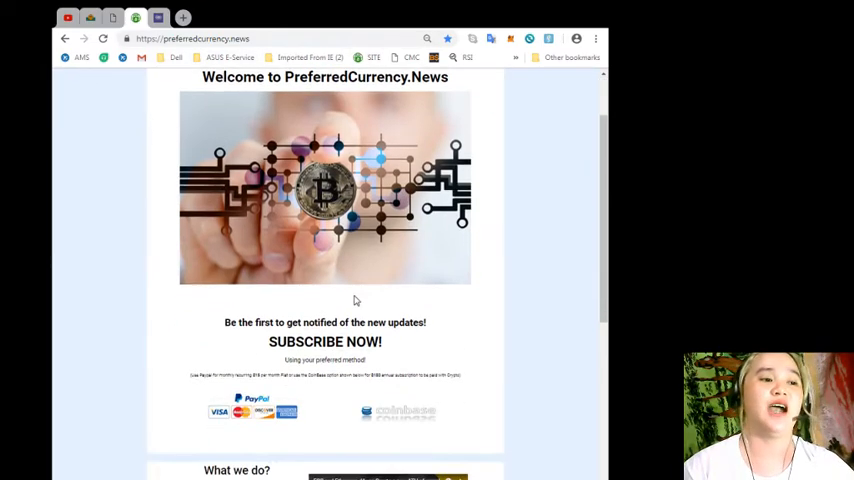
{"action": "scroll", "scroll_direction": "down", "scroll_amount": 3}
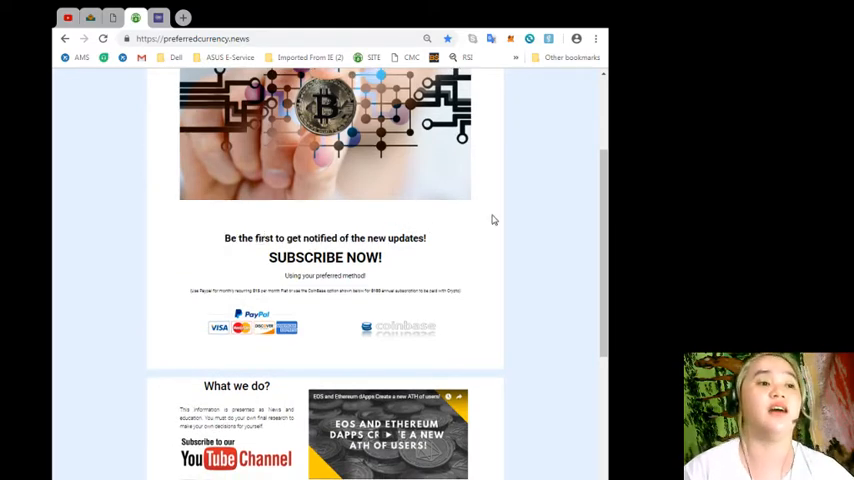
{"action": "scroll", "scroll_direction": "down", "scroll_amount": 3}
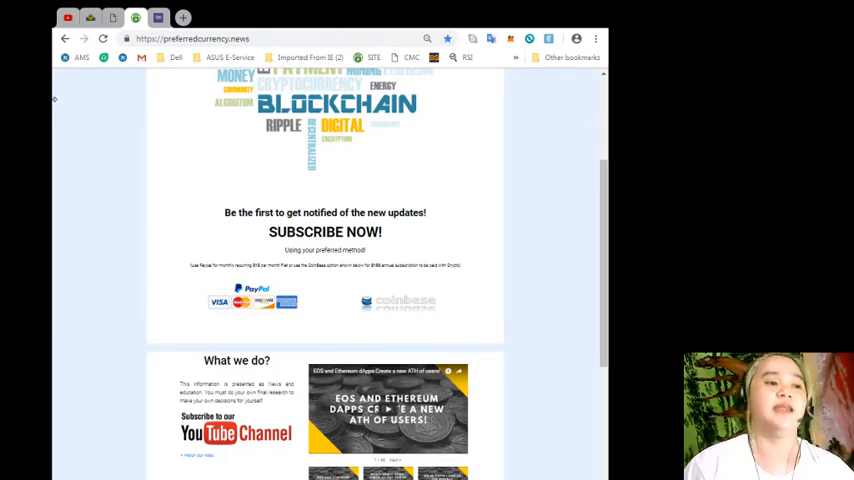
{"action": "scroll", "scroll_direction": "down", "scroll_amount": 3}
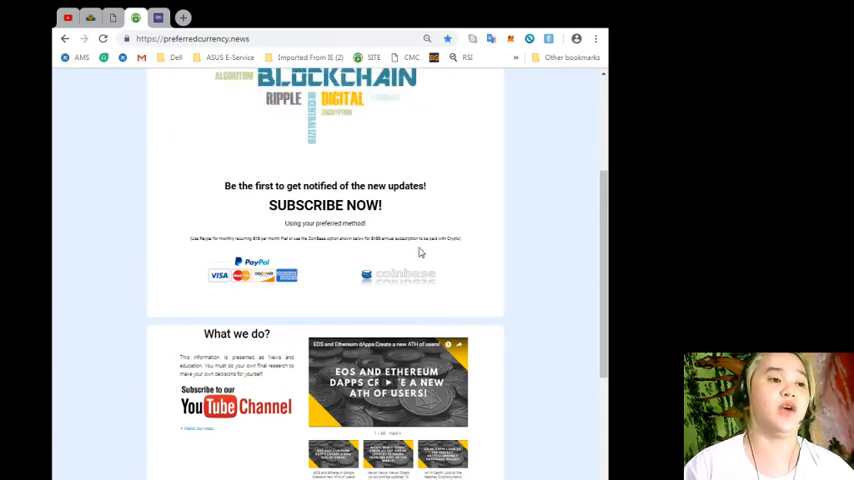
{"action": "scroll", "scroll_direction": "down", "scroll_amount": 3}
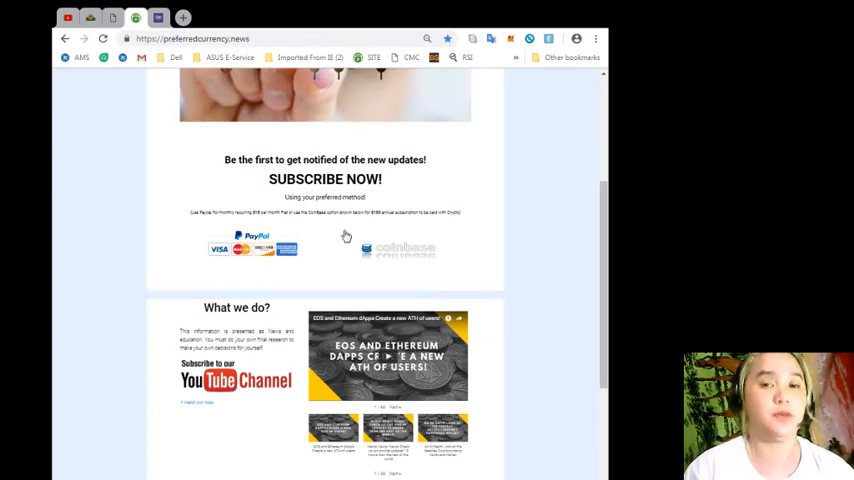
{"action": "scroll", "scroll_direction": "down", "scroll_amount": 3}
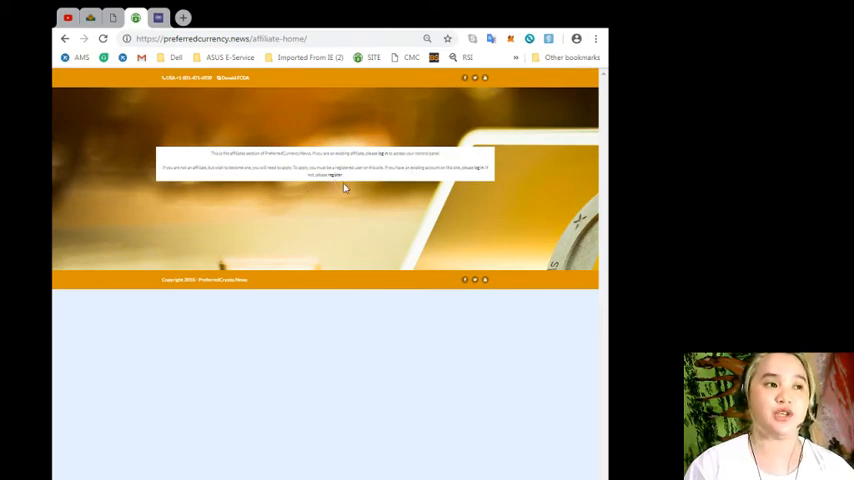
{"action": "mouse_move", "coordinate": [240, 228]}
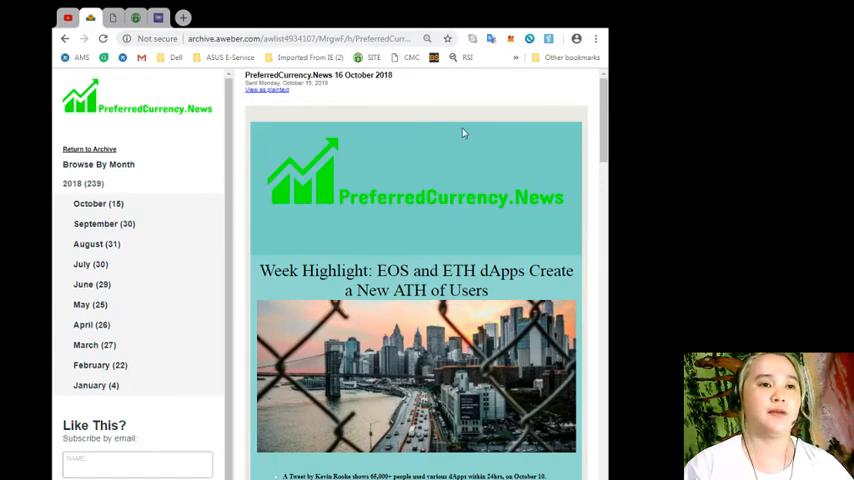
{"action": "mouse_move", "coordinate": [420, 122]}
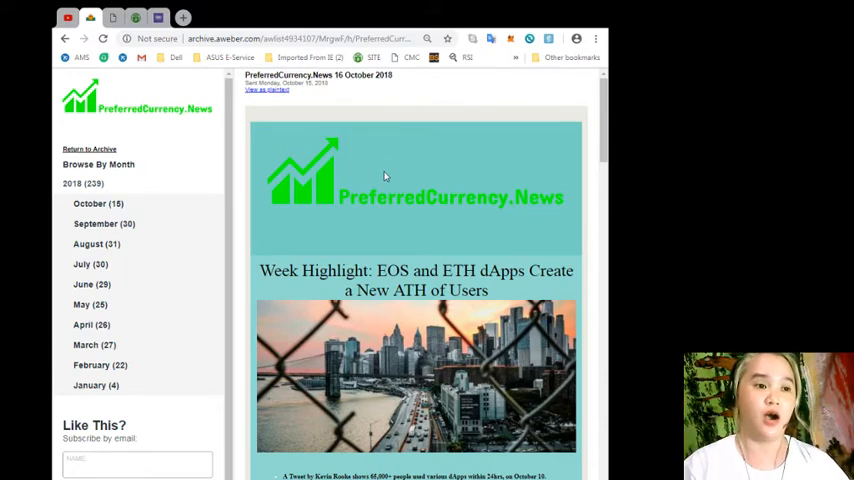
{"action": "scroll", "scroll_direction": "down", "scroll_amount": 3}
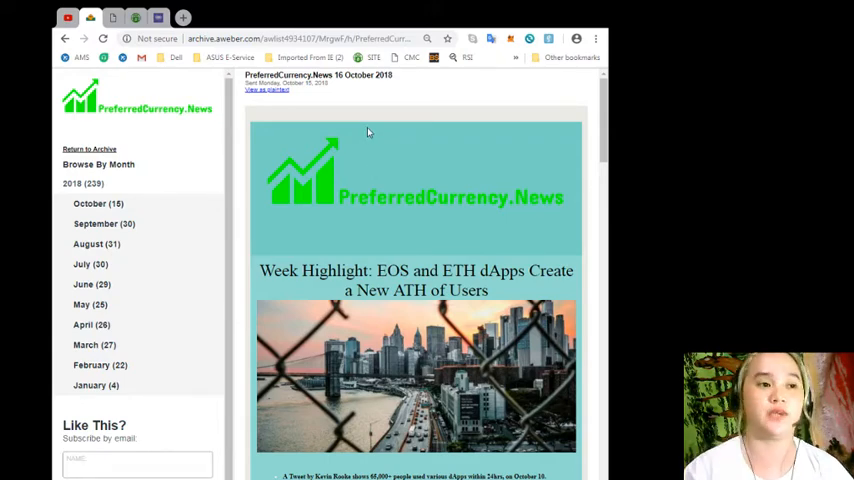
{"action": "scroll", "scroll_direction": "down", "scroll_amount": 3}
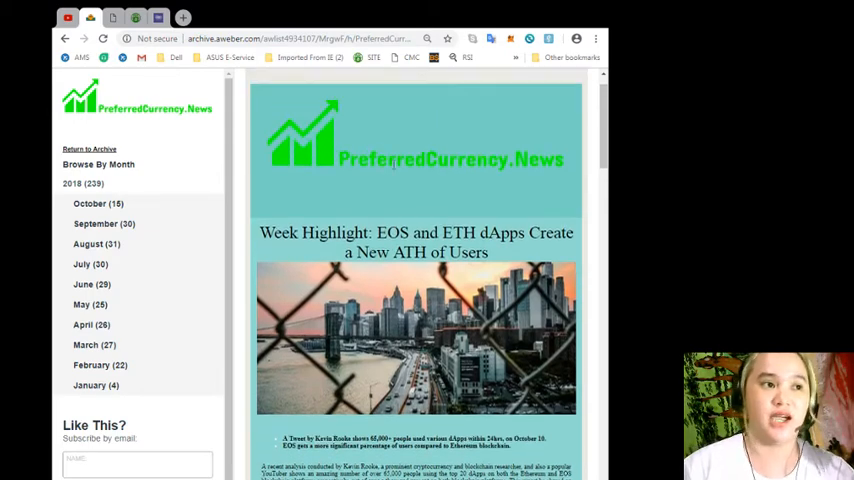
{"action": "scroll", "scroll_direction": "down", "scroll_amount": 3}
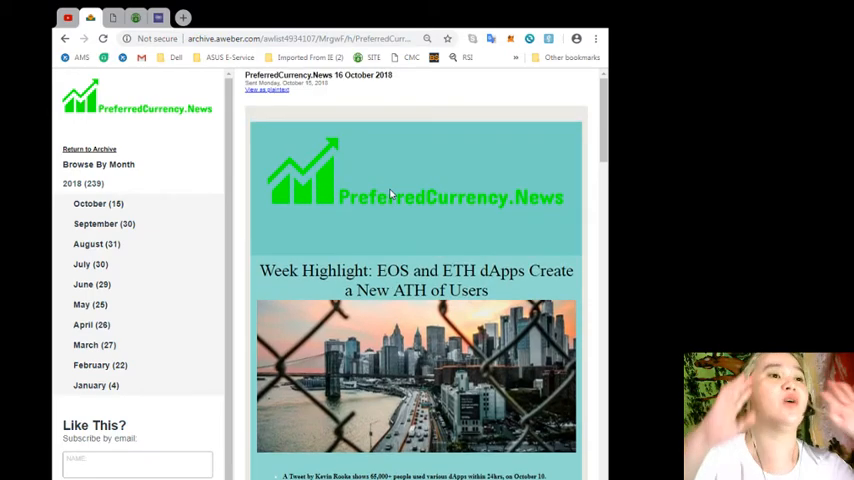
- Move down the 16 October 2018 newsletter to its EOS transaction alerts website section
{"action": "scroll", "scroll_direction": "down", "scroll_amount": 3}
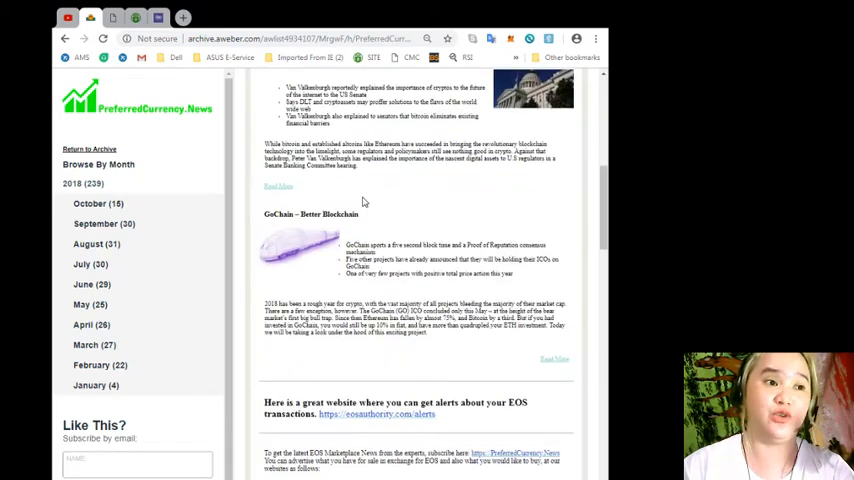
{"action": "scroll", "scroll_direction": "down", "scroll_amount": 3}
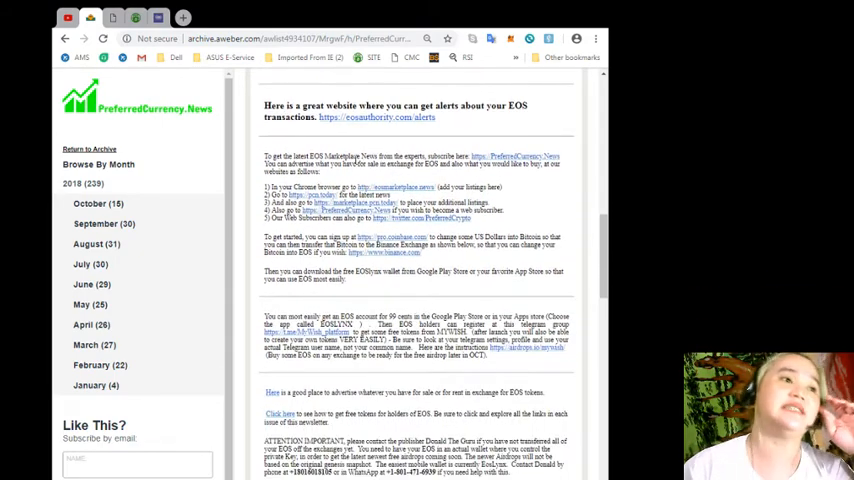
{"action": "scroll", "scroll_direction": "down", "scroll_amount": 3}
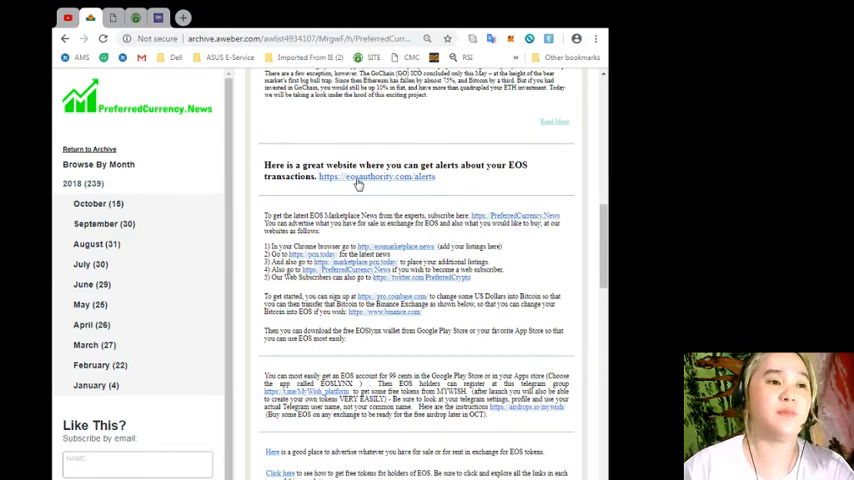
{"action": "mouse_move", "coordinate": [466, 180]}
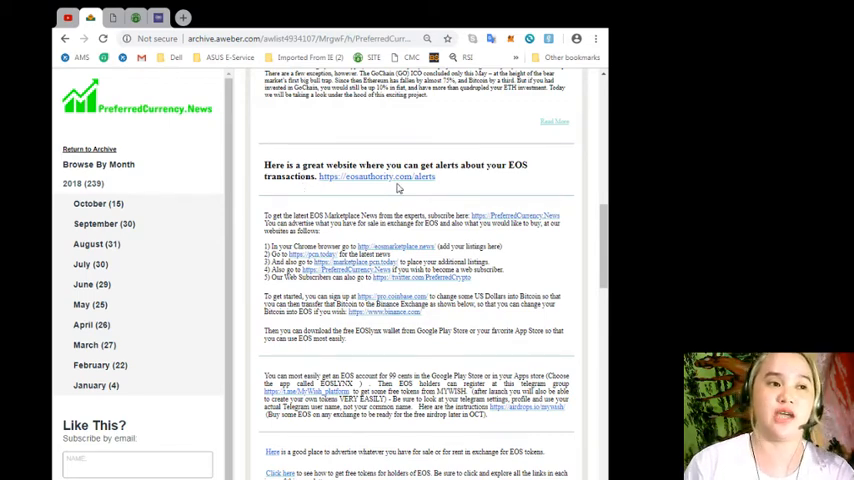
{"action": "mouse_move", "coordinate": [330, 200]}
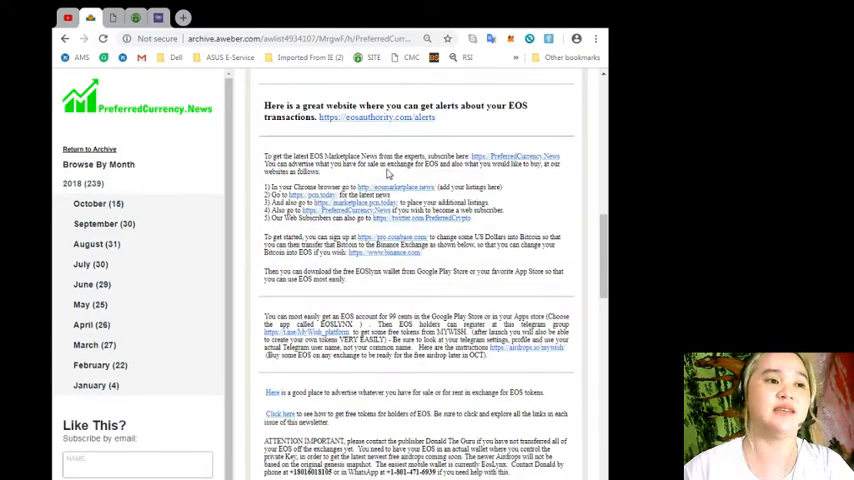
- Continue to the recommended exchanges (Binance, Bibox) and the USA residents notice
{"action": "scroll", "scroll_direction": "down", "scroll_amount": 3}
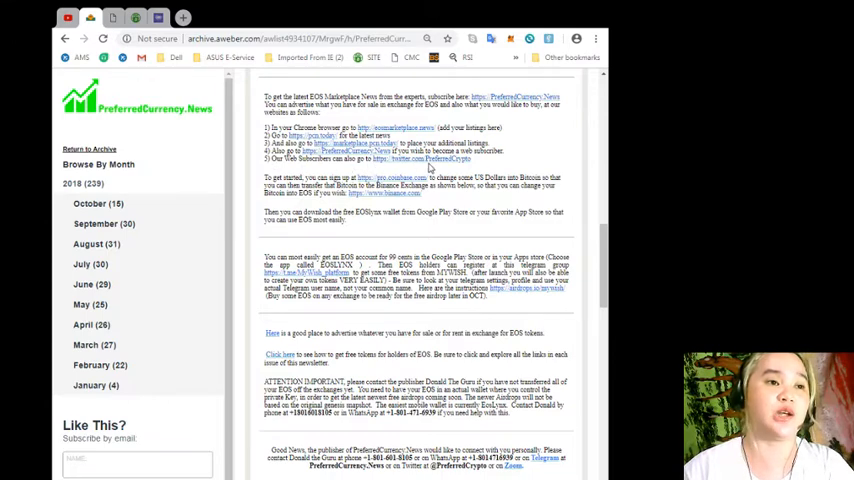
{"action": "scroll", "scroll_direction": "down", "scroll_amount": 3}
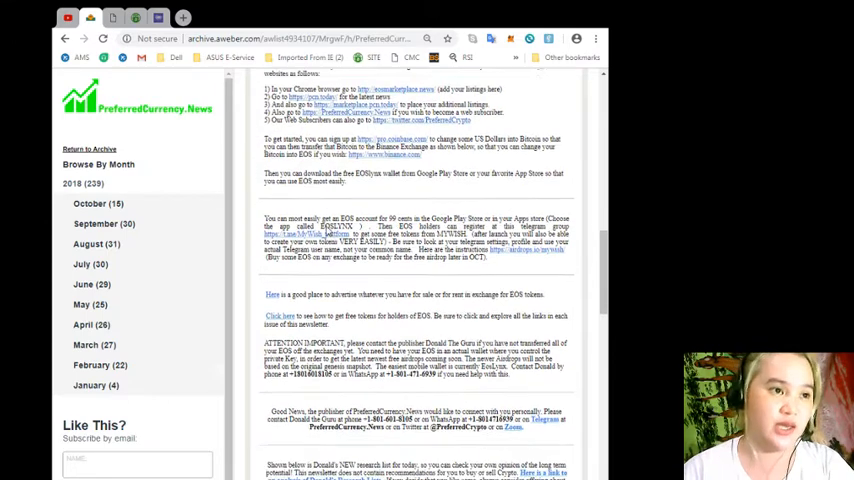
{"action": "scroll", "scroll_direction": "down", "scroll_amount": 3}
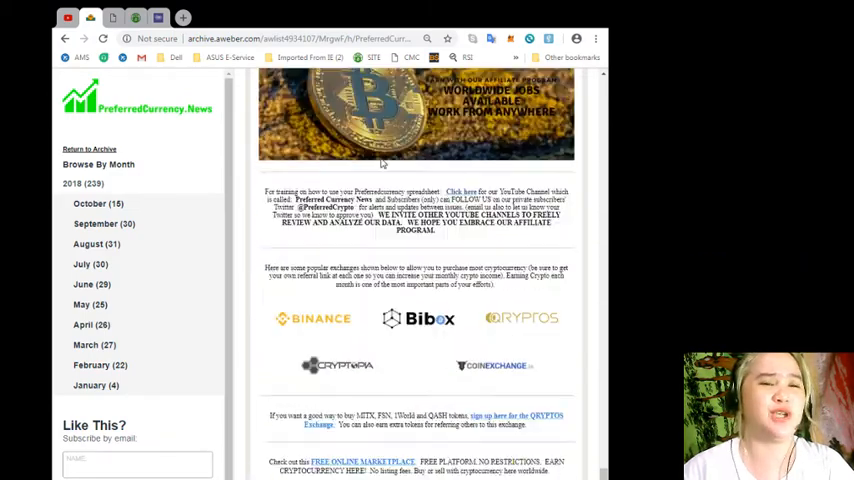
{"action": "scroll", "scroll_direction": "down", "scroll_amount": 3}
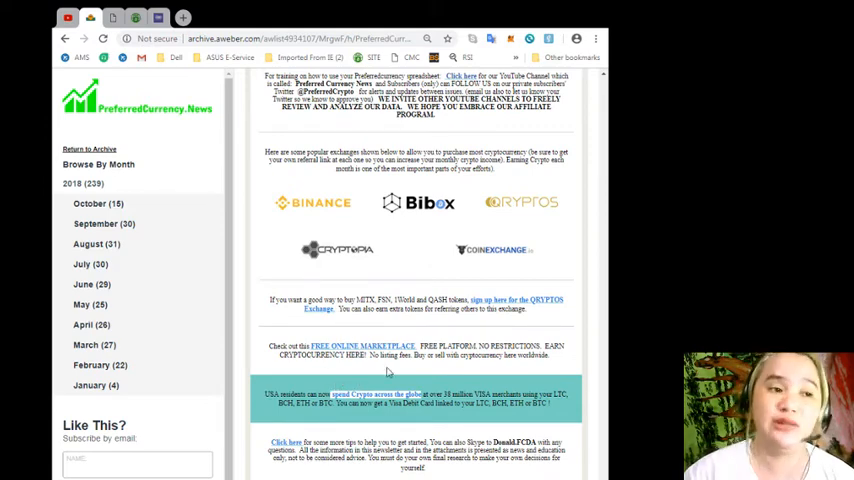
{"action": "mouse_move", "coordinate": [454, 388]}
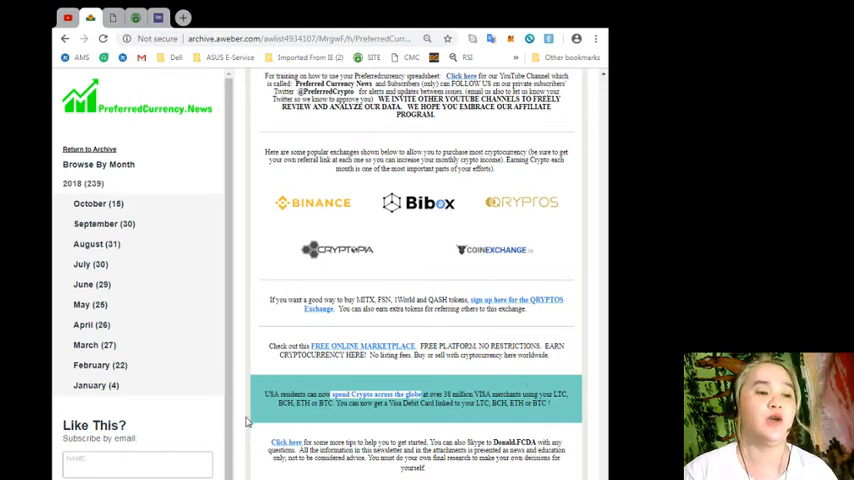
{"action": "mouse_move", "coordinate": [336, 416]}
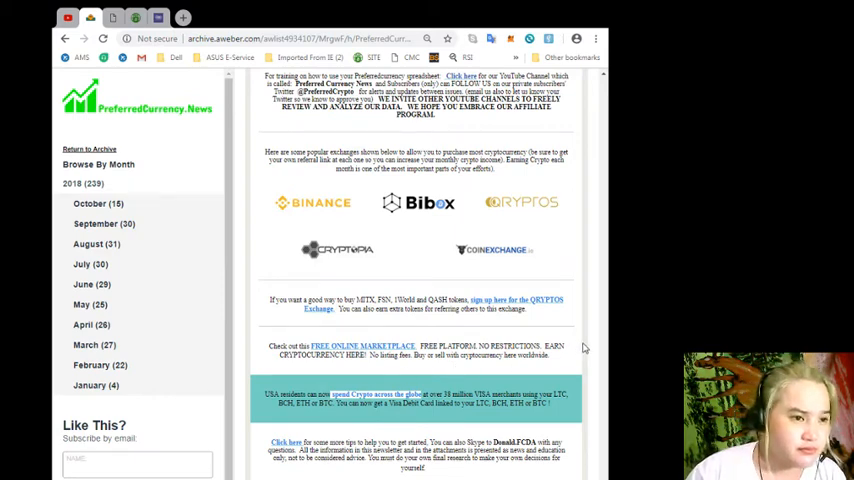
{"action": "mouse_move", "coordinate": [580, 348]}
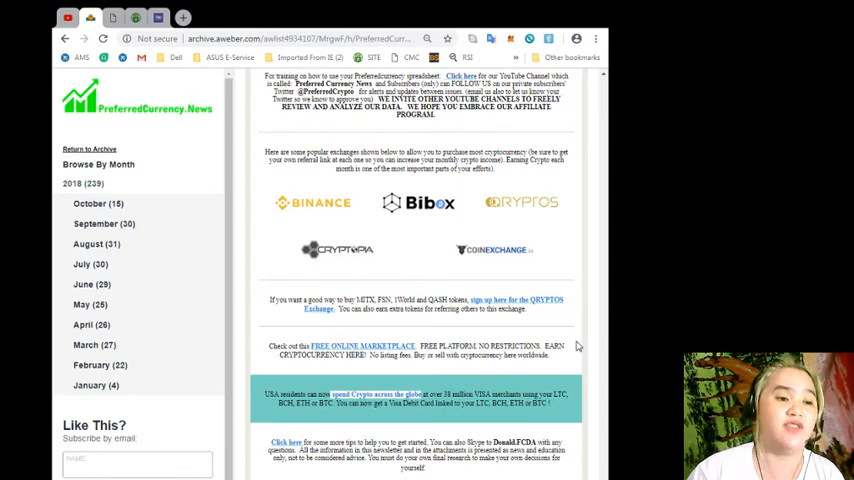
{"action": "mouse_move", "coordinate": [572, 352]}
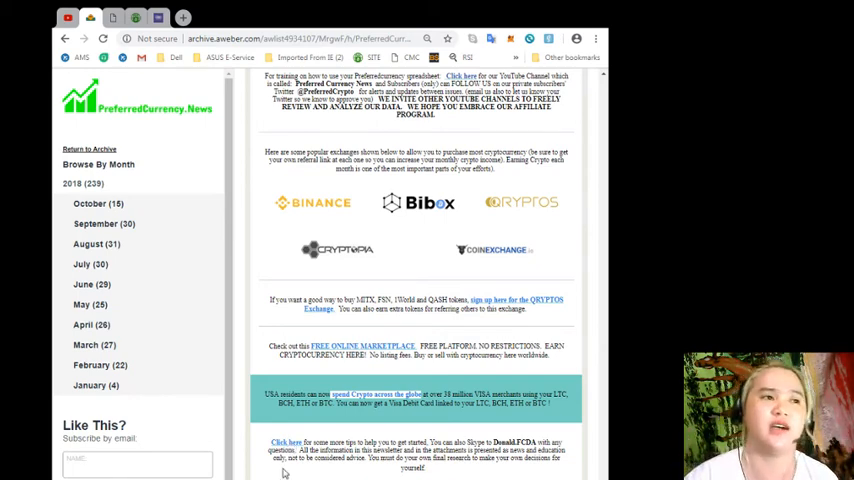
- Scroll the archived newsletter back to the Virtual Currencies and GoChain article summaries
{"action": "scroll", "scroll_direction": "down", "scroll_amount": 3}
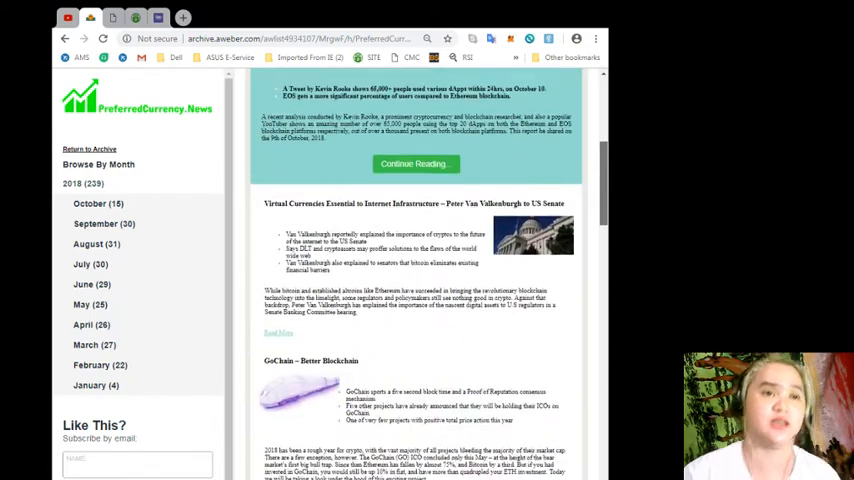
{"action": "scroll", "scroll_direction": "up", "scroll_amount": 3}
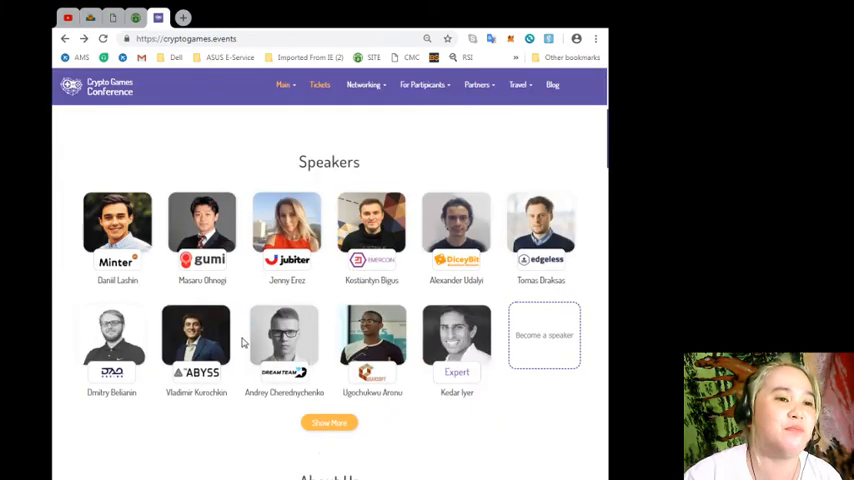
- Skim down the page through the venue map, contacts and partners sections
{"action": "scroll", "scroll_direction": "up", "scroll_amount": 3}
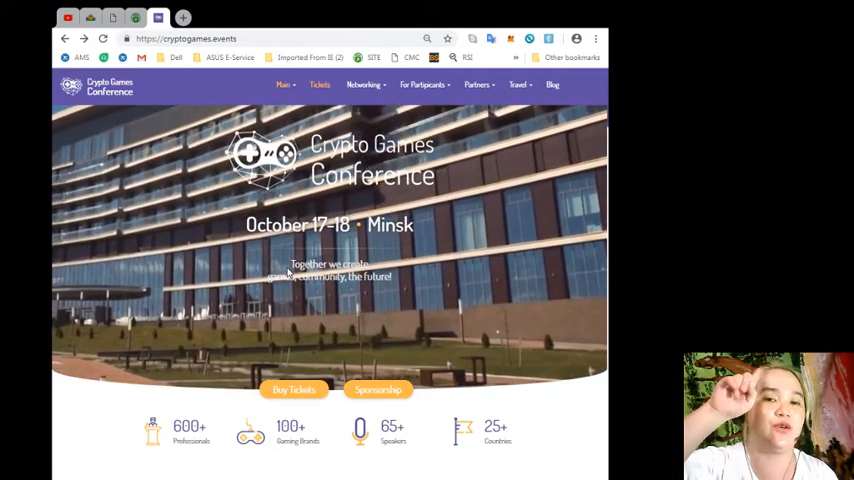
{"action": "scroll", "scroll_direction": "down", "scroll_amount": 3}
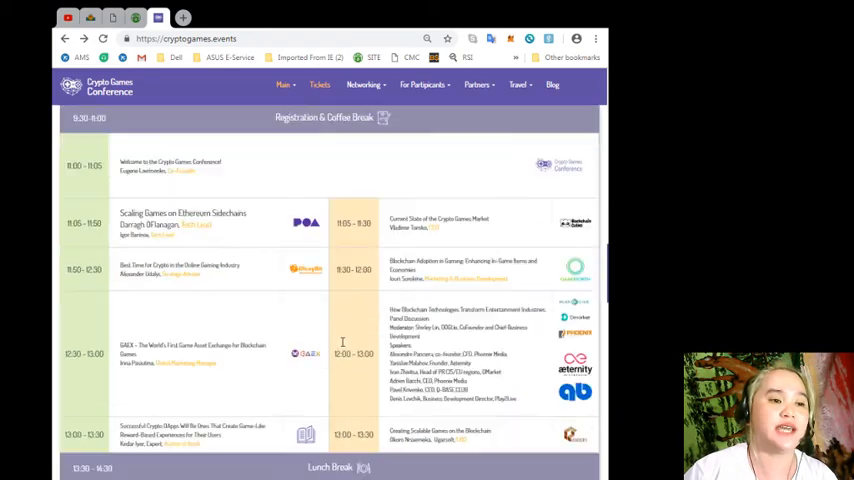
{"action": "scroll", "scroll_direction": "down", "scroll_amount": 3}
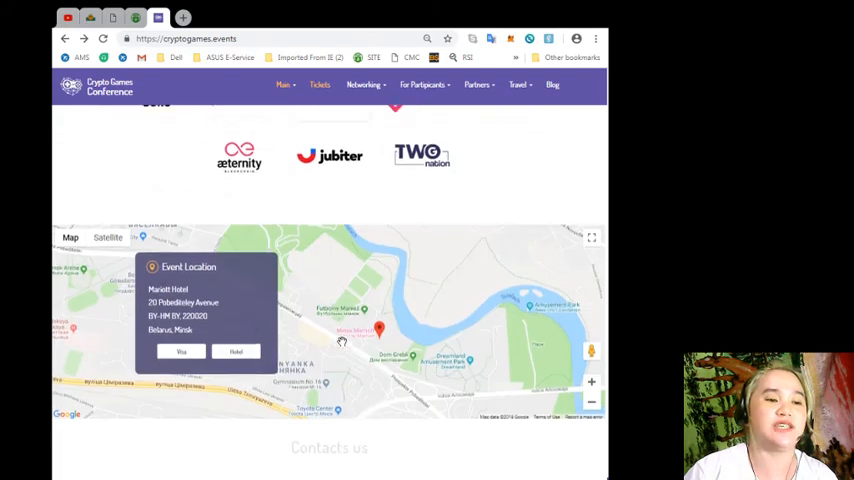
{"action": "scroll", "scroll_direction": "down", "scroll_amount": 3}
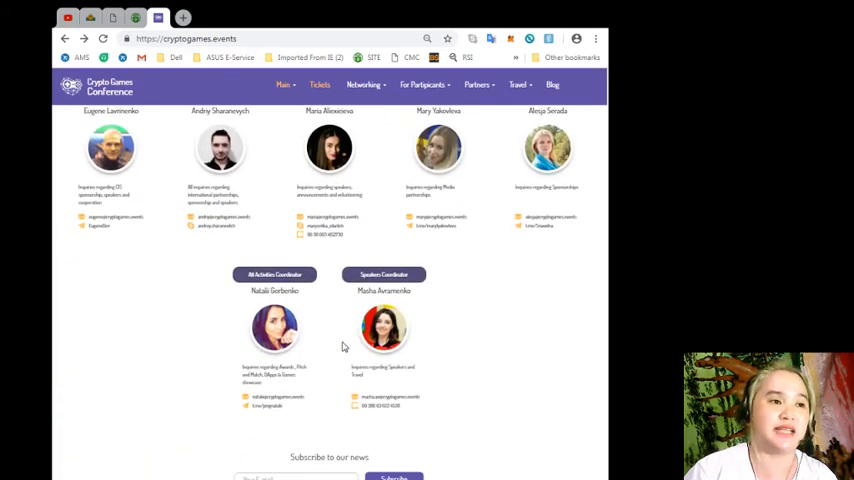
{"action": "scroll", "scroll_direction": "up", "scroll_amount": 3}
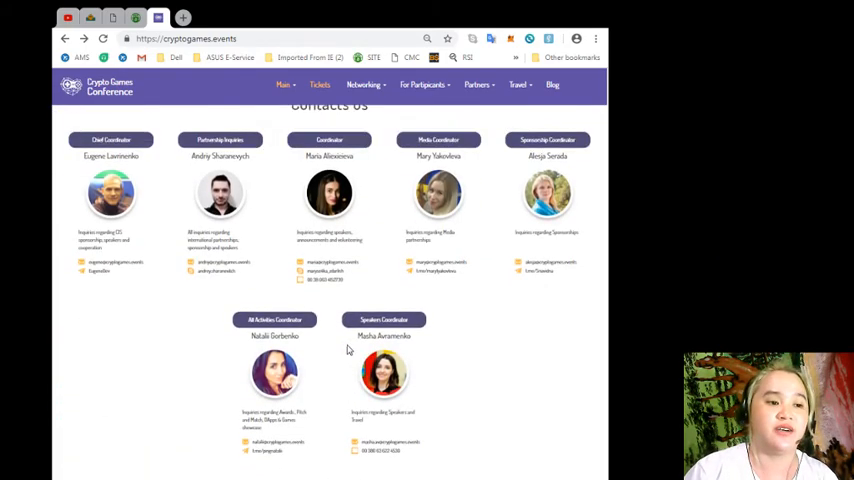
{"action": "scroll", "scroll_direction": "down", "scroll_amount": 3}
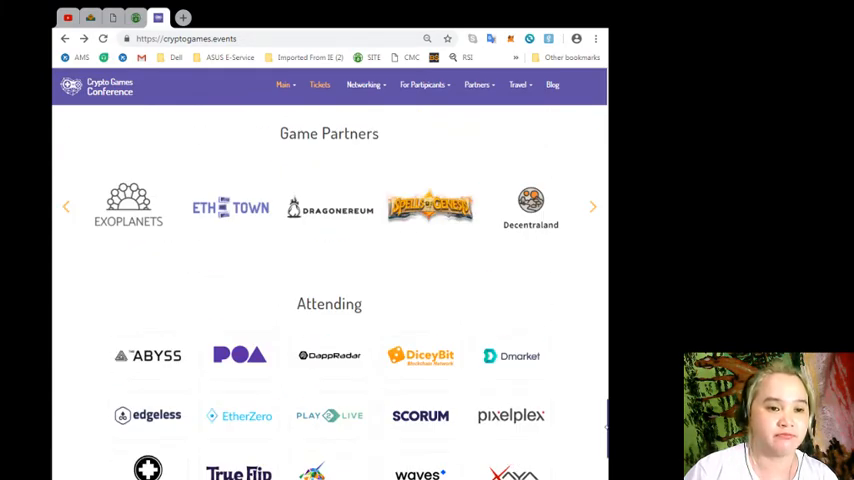
- Scroll back past Speakers to the About Us overview of the 2018 Minsk event with its Main Topics
{"action": "scroll", "scroll_direction": "up", "scroll_amount": 3}
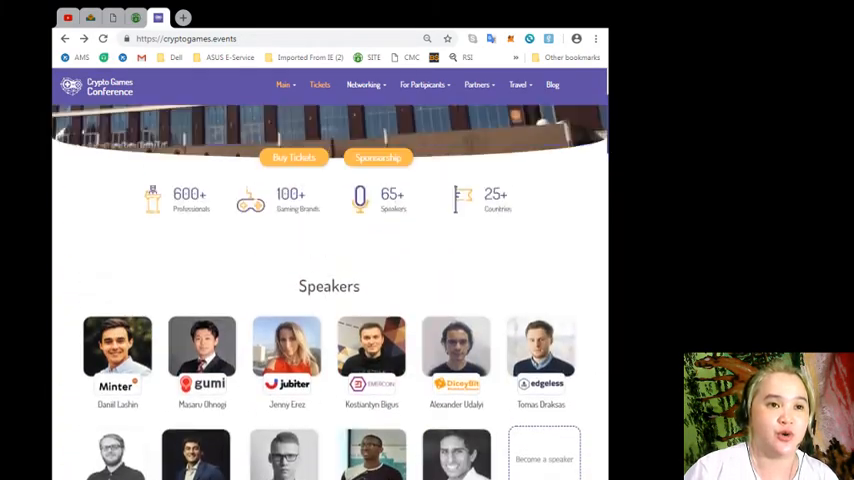
{"action": "scroll", "scroll_direction": "up", "scroll_amount": 3}
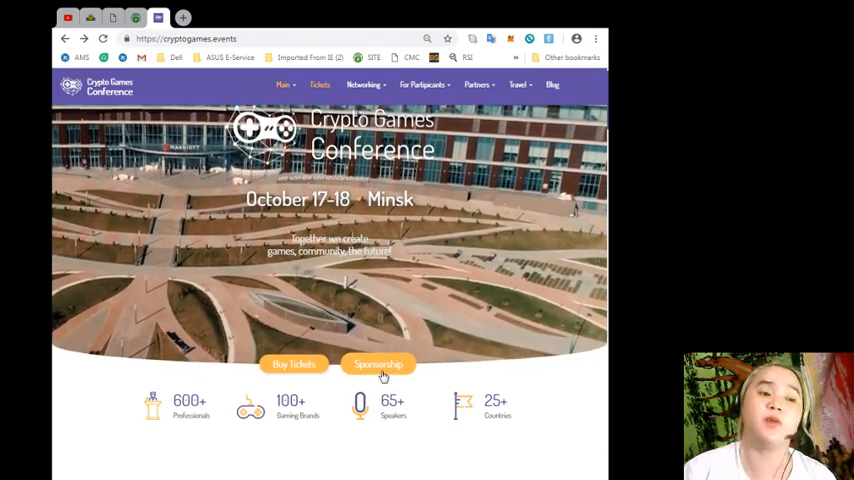
{"action": "scroll", "scroll_direction": "down", "scroll_amount": 3}
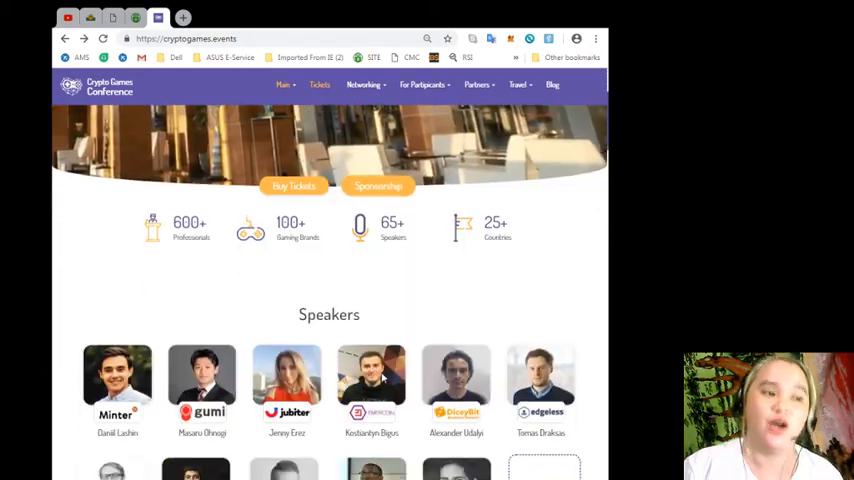
{"action": "scroll", "scroll_direction": "down", "scroll_amount": 3}
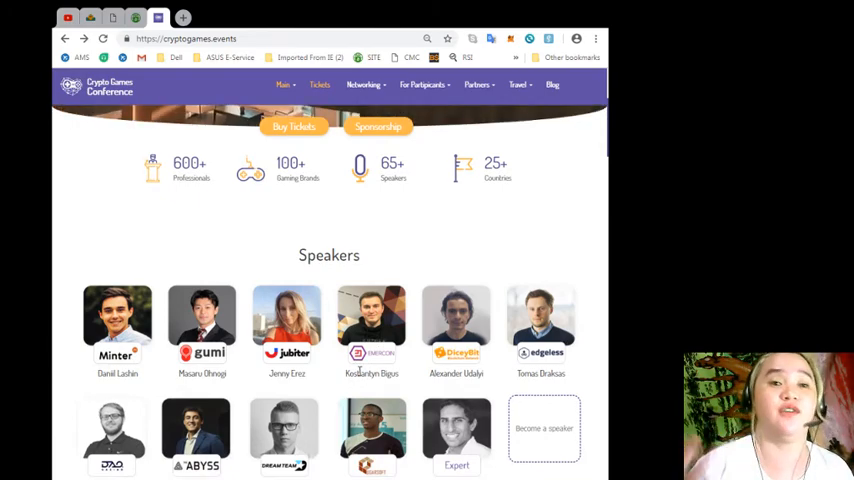
{"action": "scroll", "scroll_direction": "down", "scroll_amount": 3}
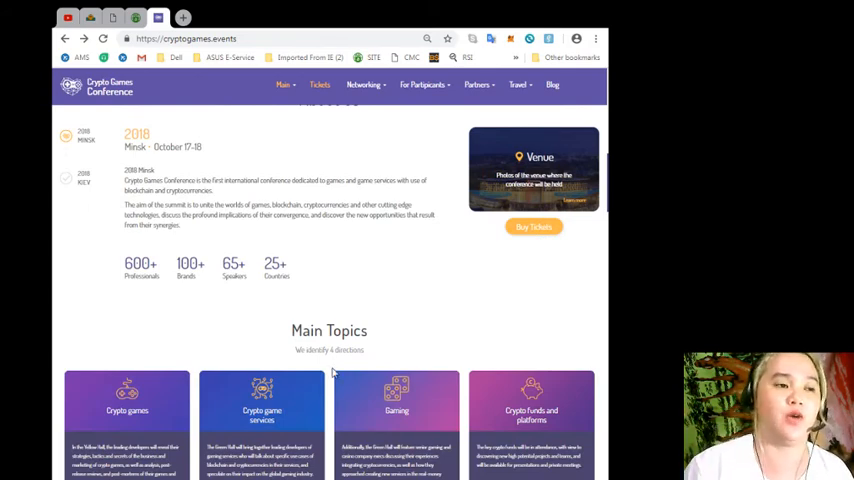
{"action": "mouse_move", "coordinate": [408, 280]}
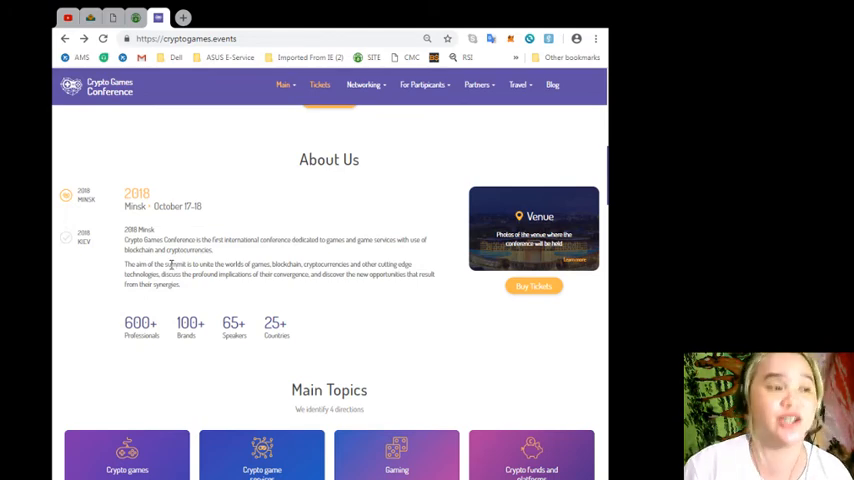
{"action": "scroll", "scroll_direction": "down", "scroll_amount": 3}
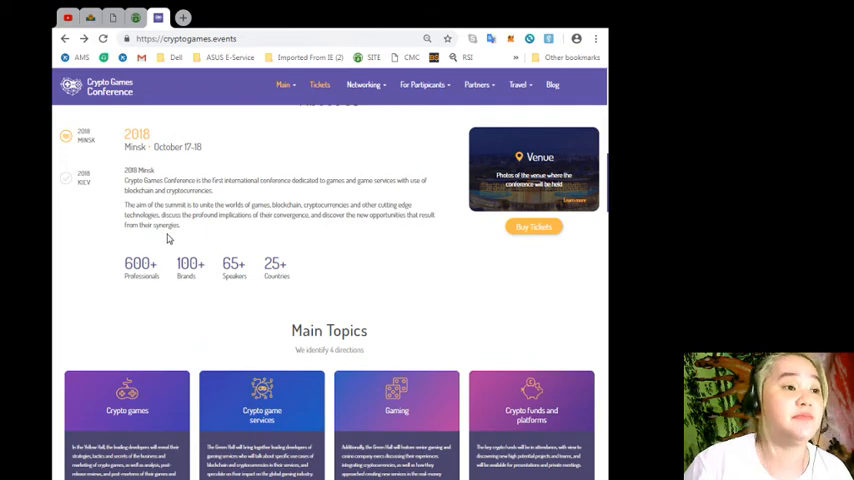
{"action": "mouse_move", "coordinate": [250, 240]}
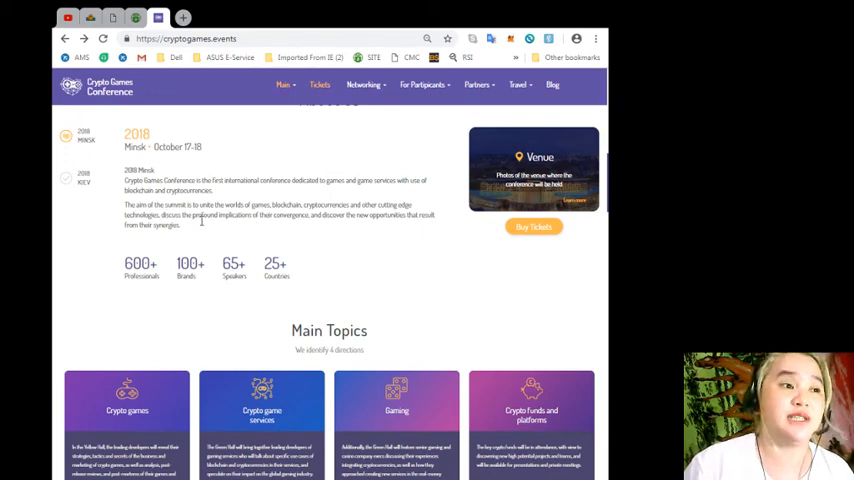
{"action": "mouse_move", "coordinate": [208, 236]}
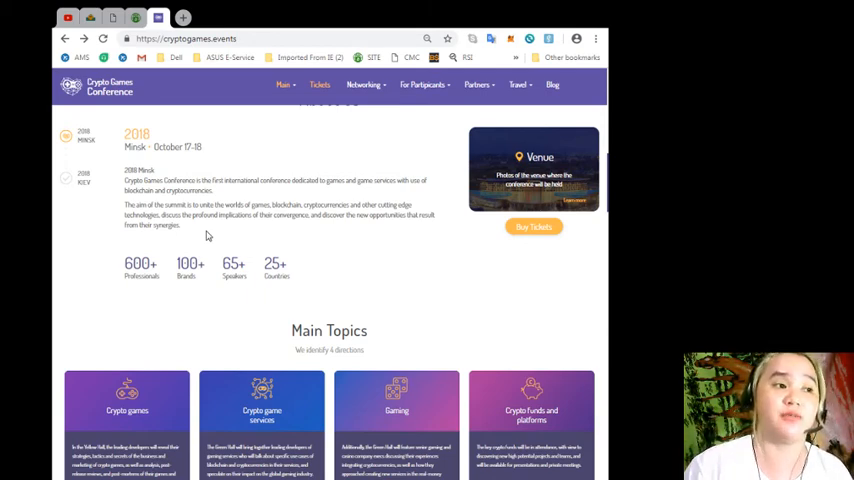
{"action": "scroll", "scroll_direction": "down", "scroll_amount": 3}
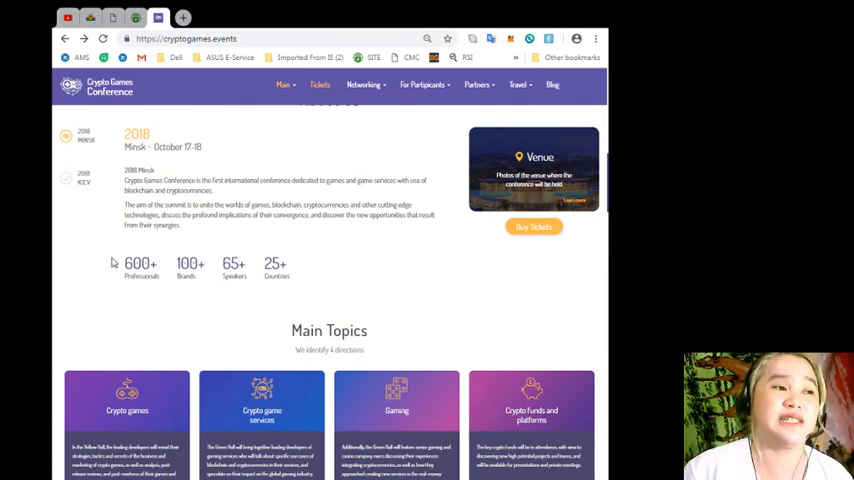
{"action": "mouse_move", "coordinate": [216, 244]}
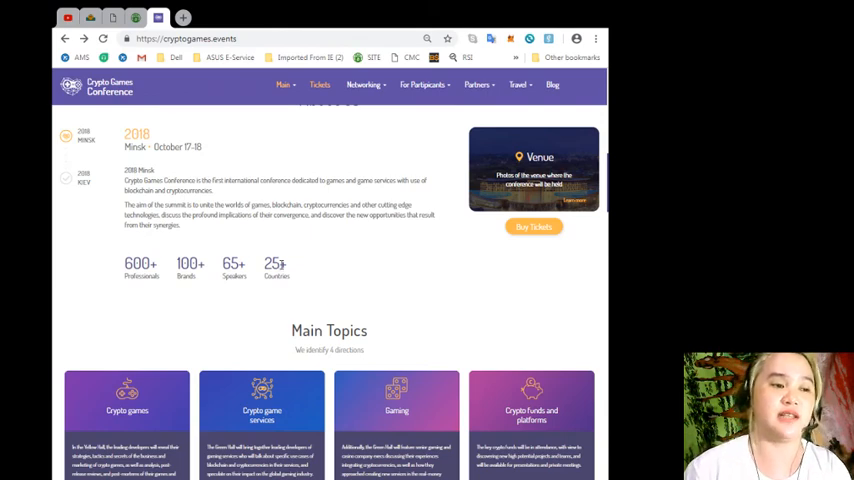
- Scroll past CGC Activities, program and partners, then return to the October 17–18 Minsk banner
{"action": "scroll", "scroll_direction": "down", "scroll_amount": 3}
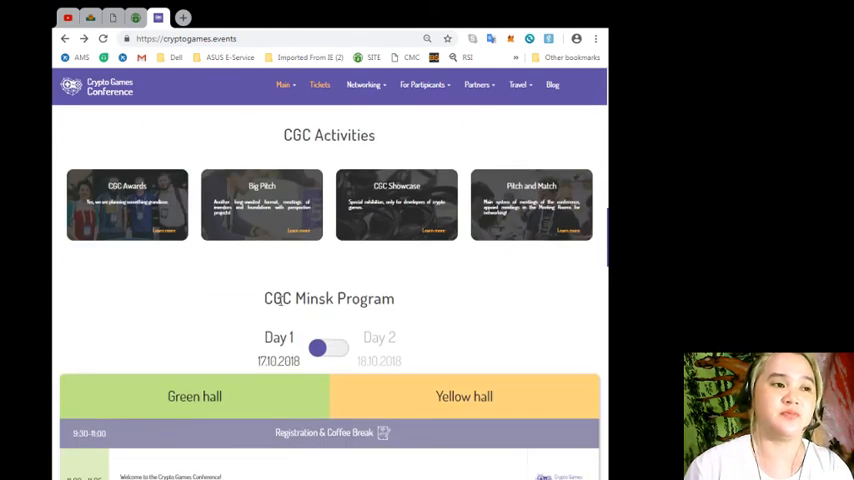
{"action": "scroll", "scroll_direction": "down", "scroll_amount": 3}
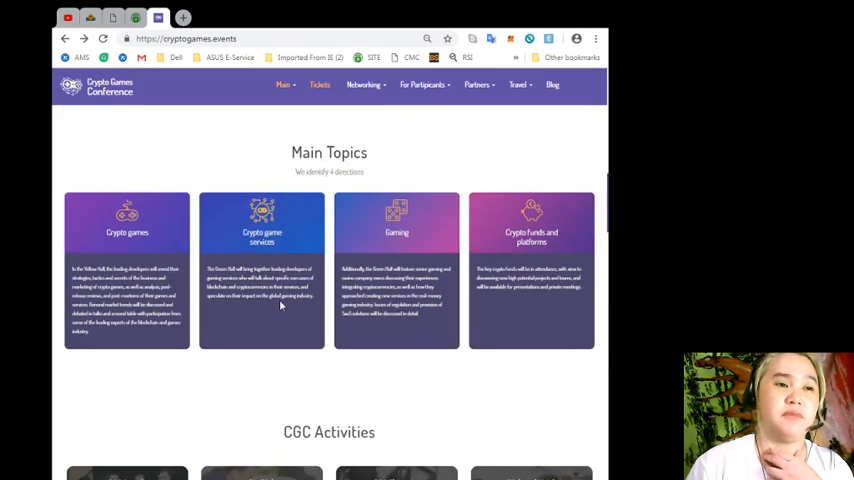
{"action": "scroll", "scroll_direction": "down", "scroll_amount": 3}
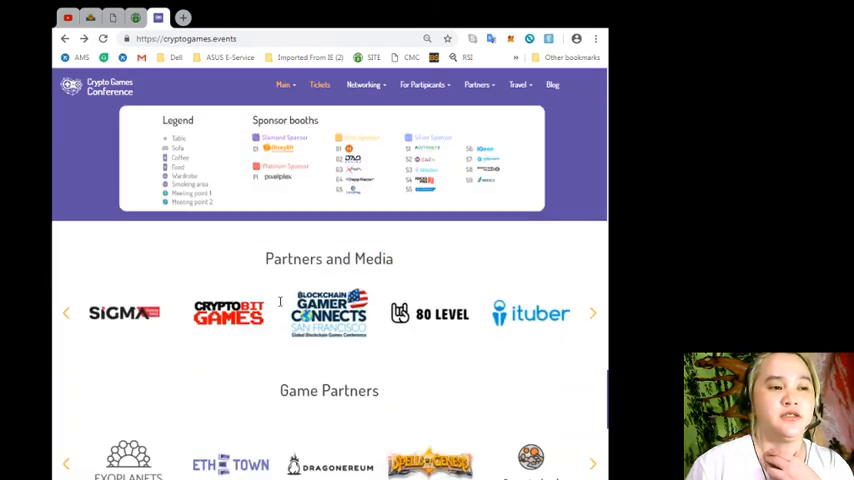
{"action": "scroll", "scroll_direction": "down", "scroll_amount": 3}
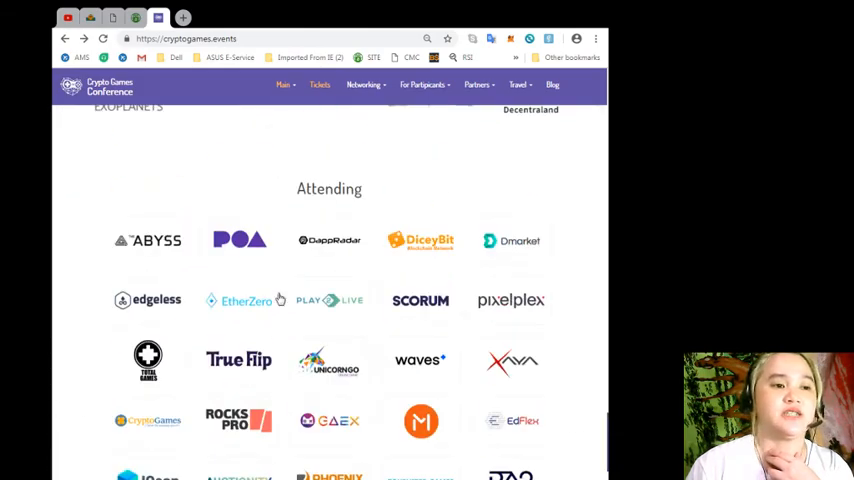
{"action": "scroll", "scroll_direction": "up", "scroll_amount": 3}
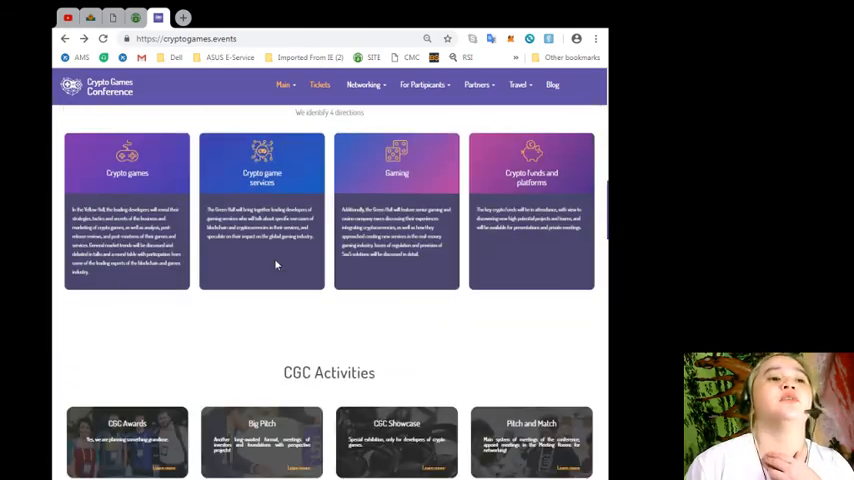
{"action": "scroll", "scroll_direction": "up", "scroll_amount": 3}
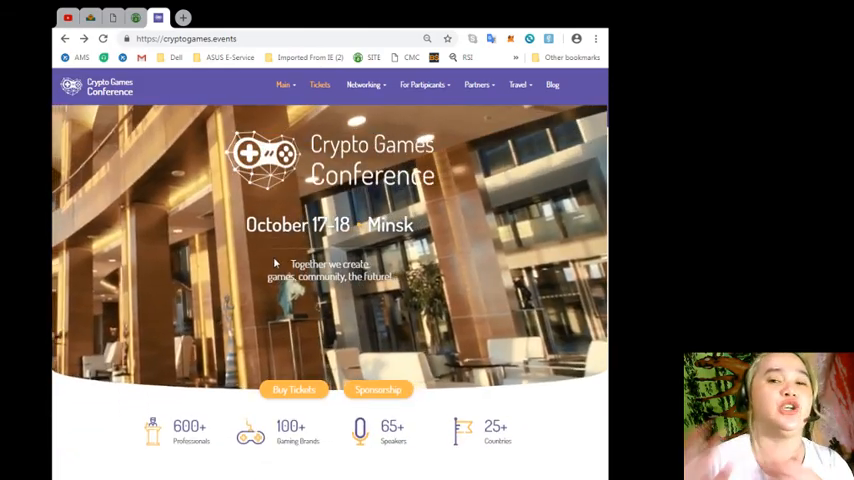